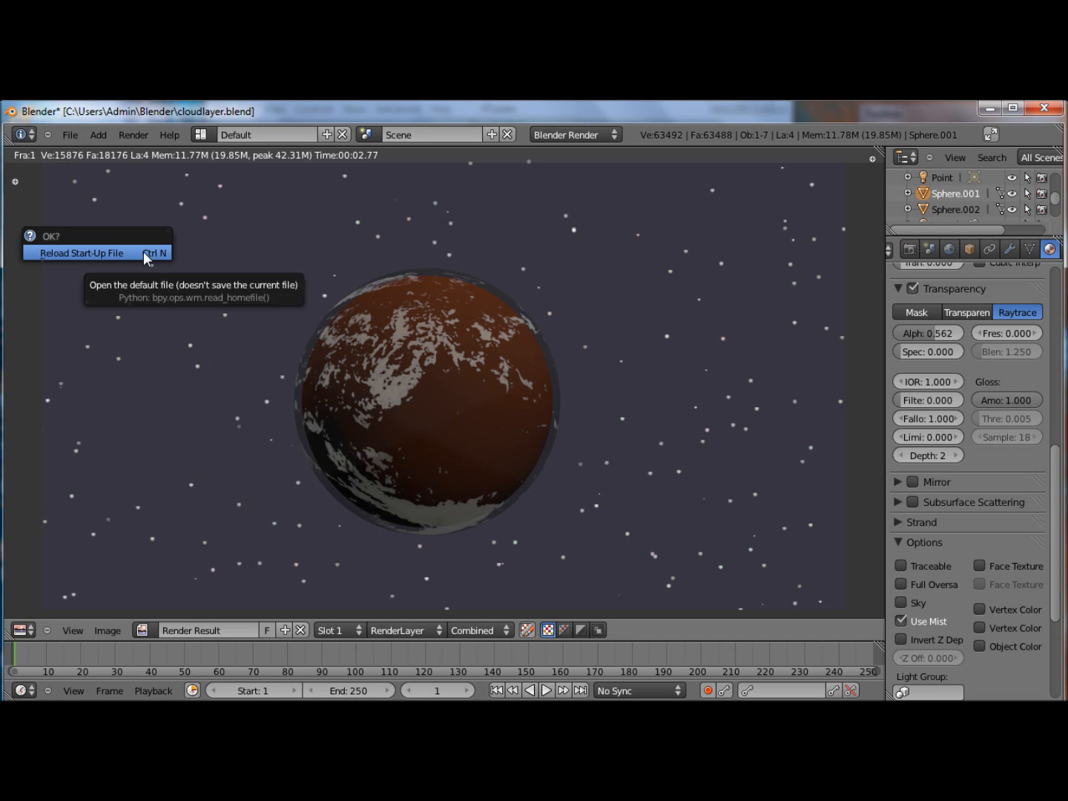
Reload the start-up file, add an icosphere, and shade it smooth
{"action": "left_click", "coordinate": [80, 253]}
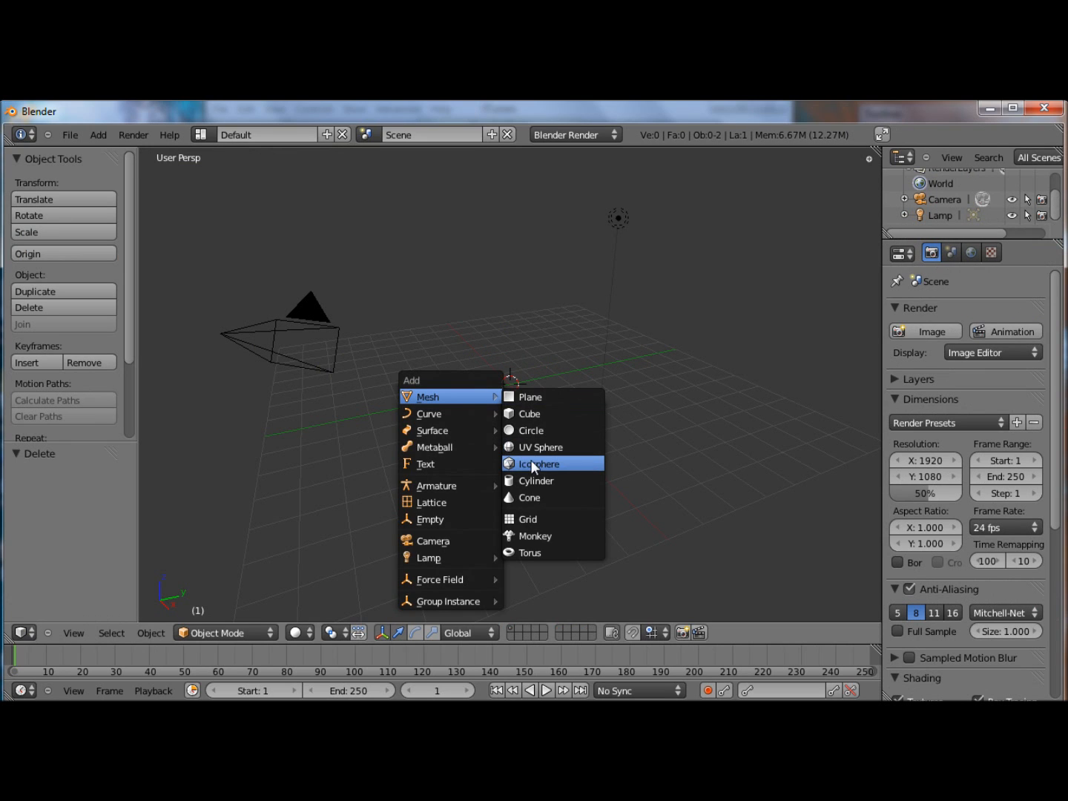
{"action": "left_click", "coordinate": [540, 447]}
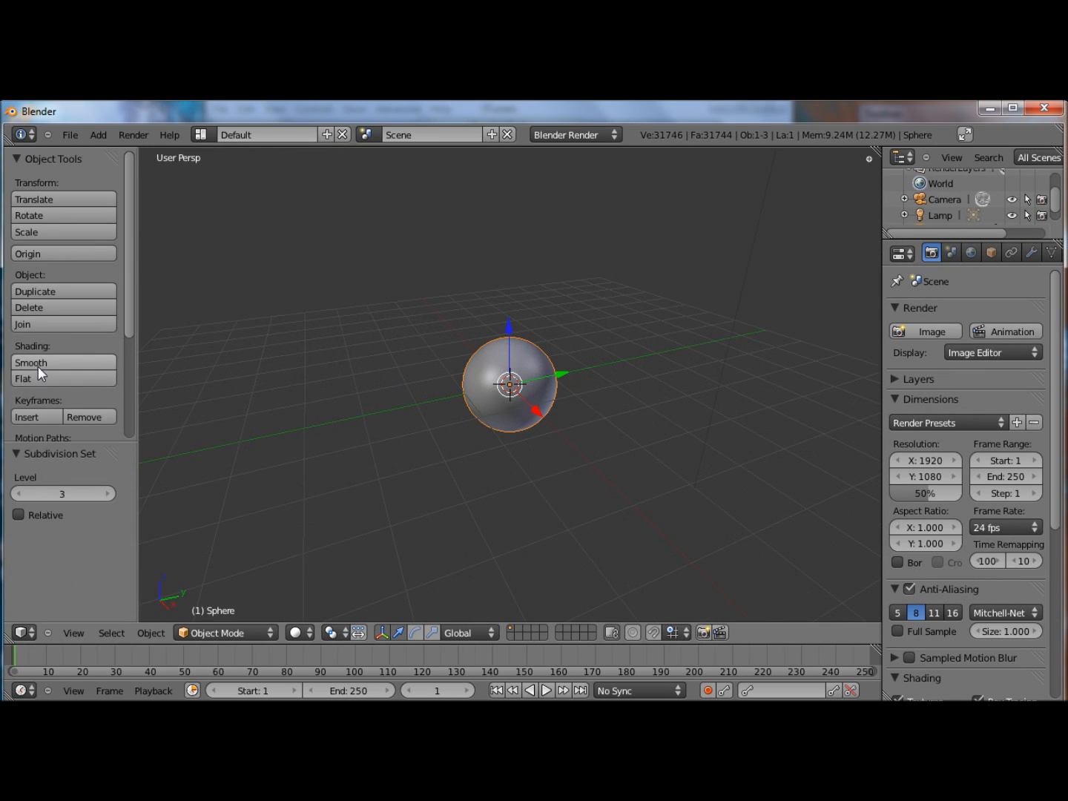
{"action": "left_click", "coordinate": [35, 291]}
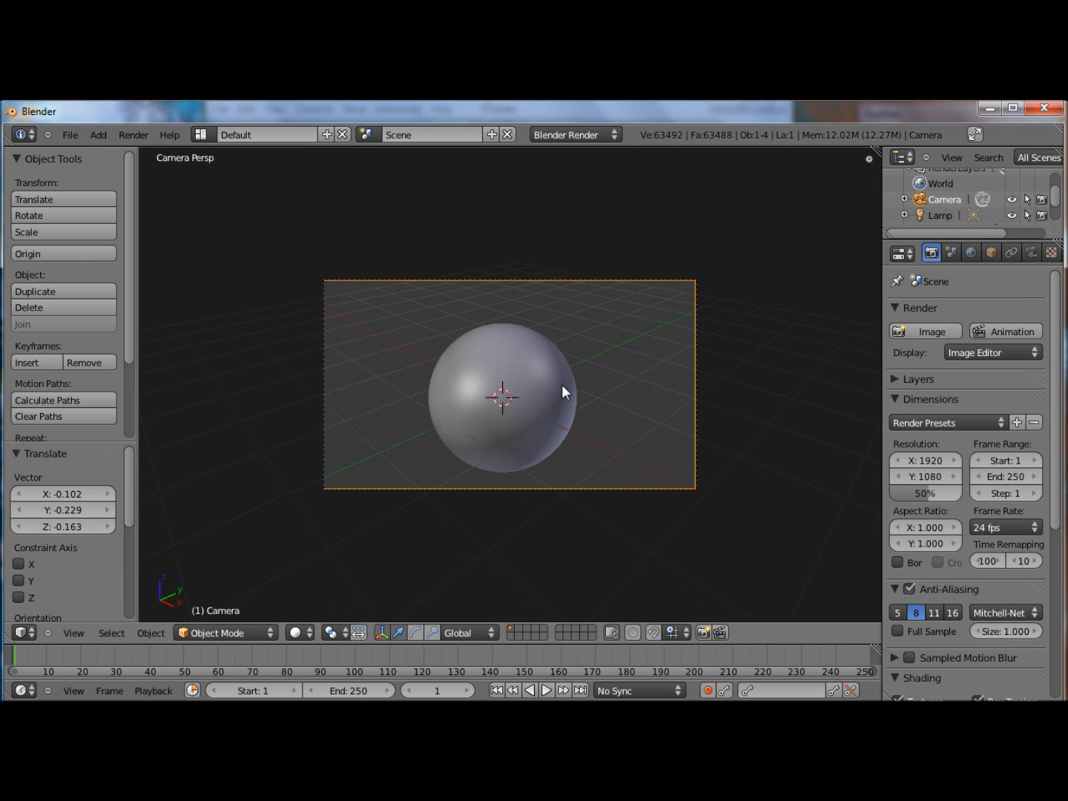
Add a sphere material with raytraced transparency, alpha 0.5, Traceable off, and Shadow panel expanded
{"action": "left_click", "coordinate": [503, 395]}
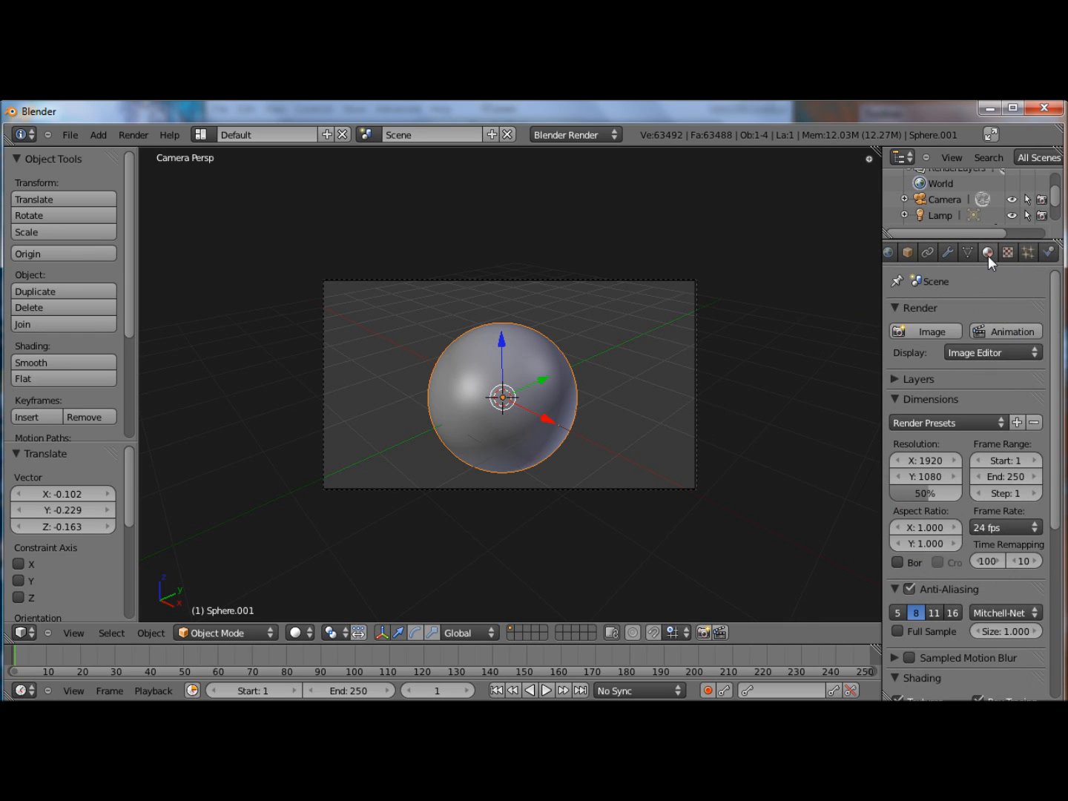
{"action": "left_click", "coordinate": [989, 252]}
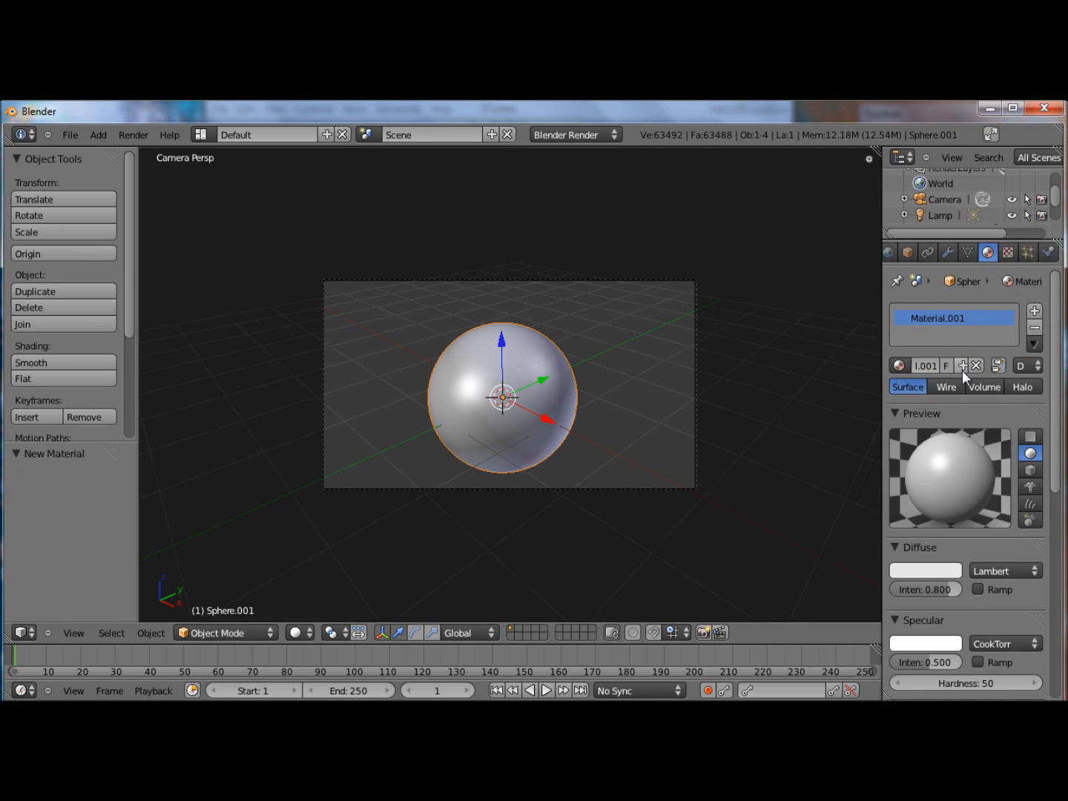
{"action": "scroll", "scroll_direction": "down", "scroll_amount": 3}
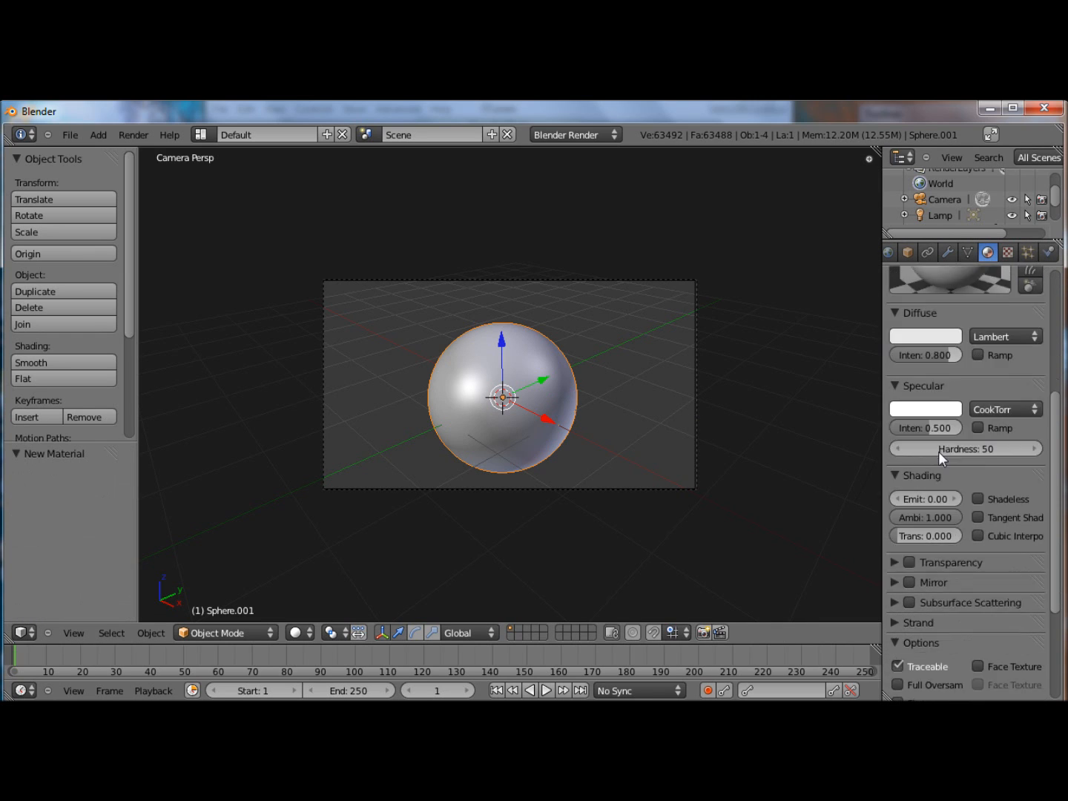
{"action": "scroll", "scroll_direction": "down", "scroll_amount": 3}
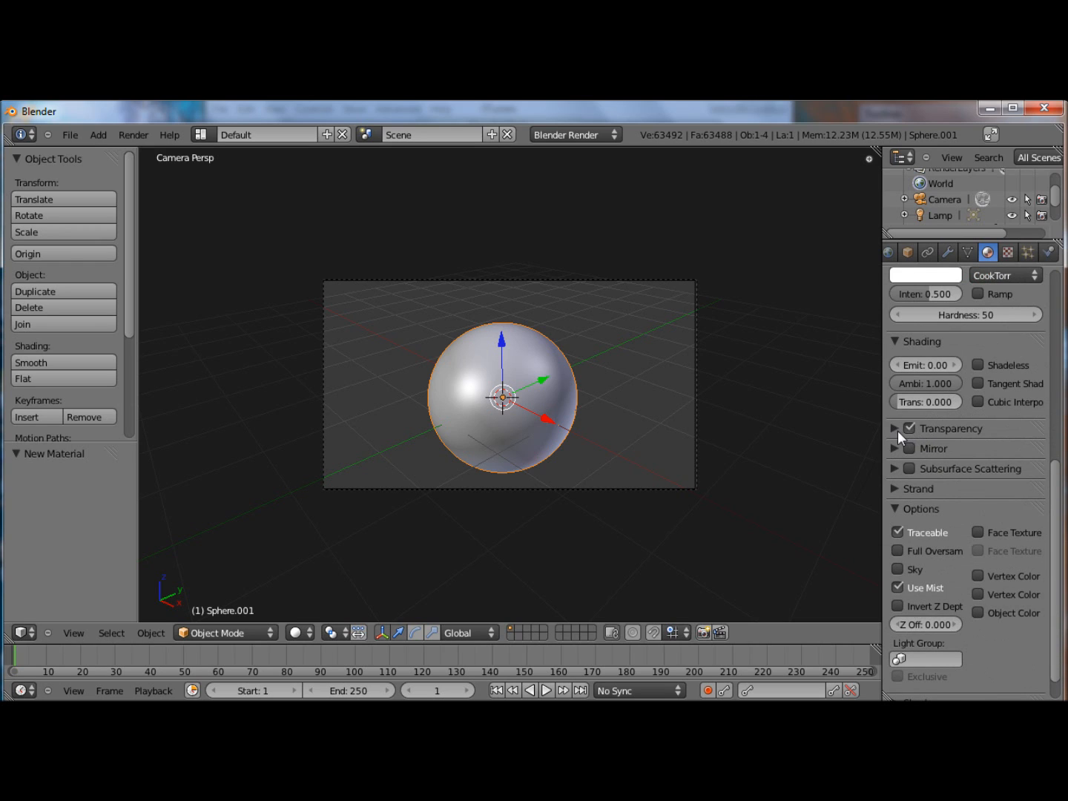
{"action": "left_click", "coordinate": [897, 429]}
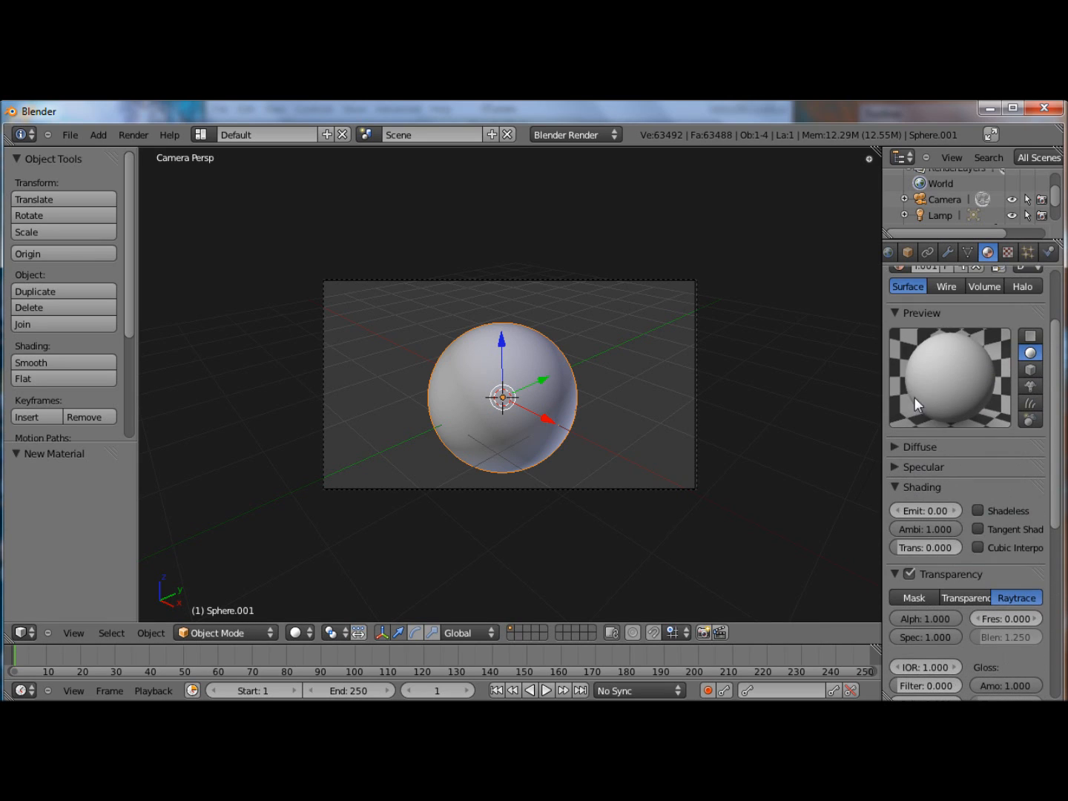
{"action": "scroll", "scroll_direction": "down", "scroll_amount": 3}
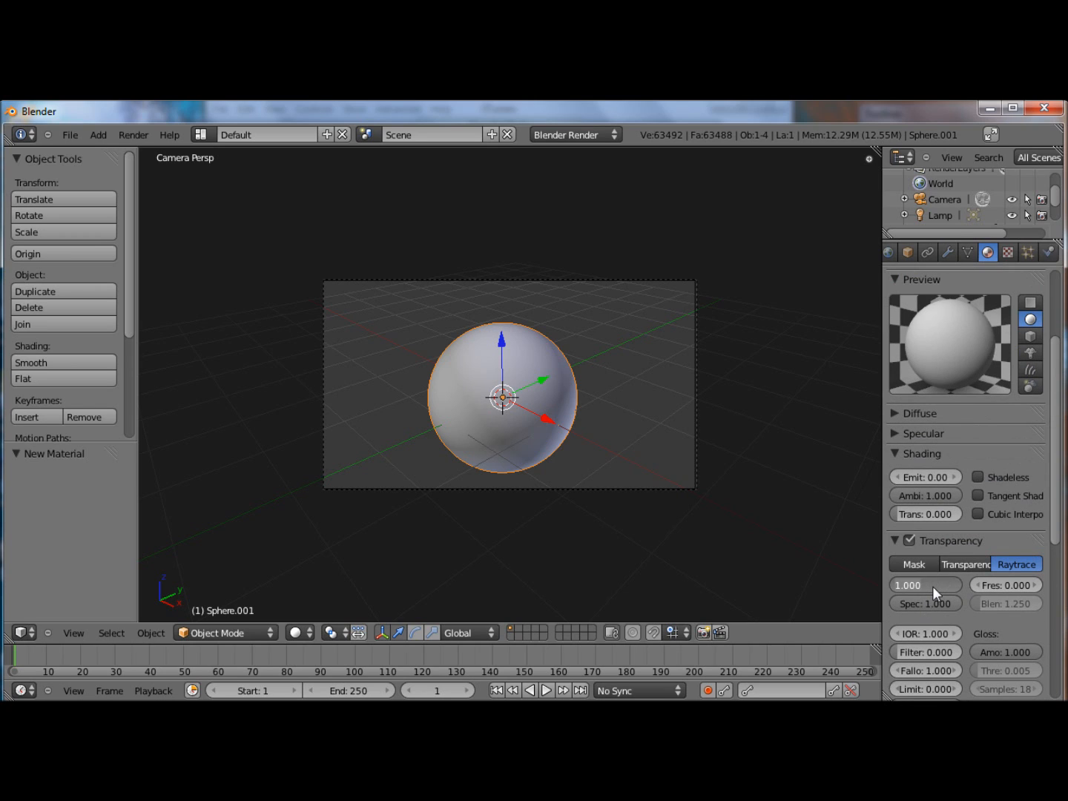
{"action": "left_click", "coordinate": [926, 585]}
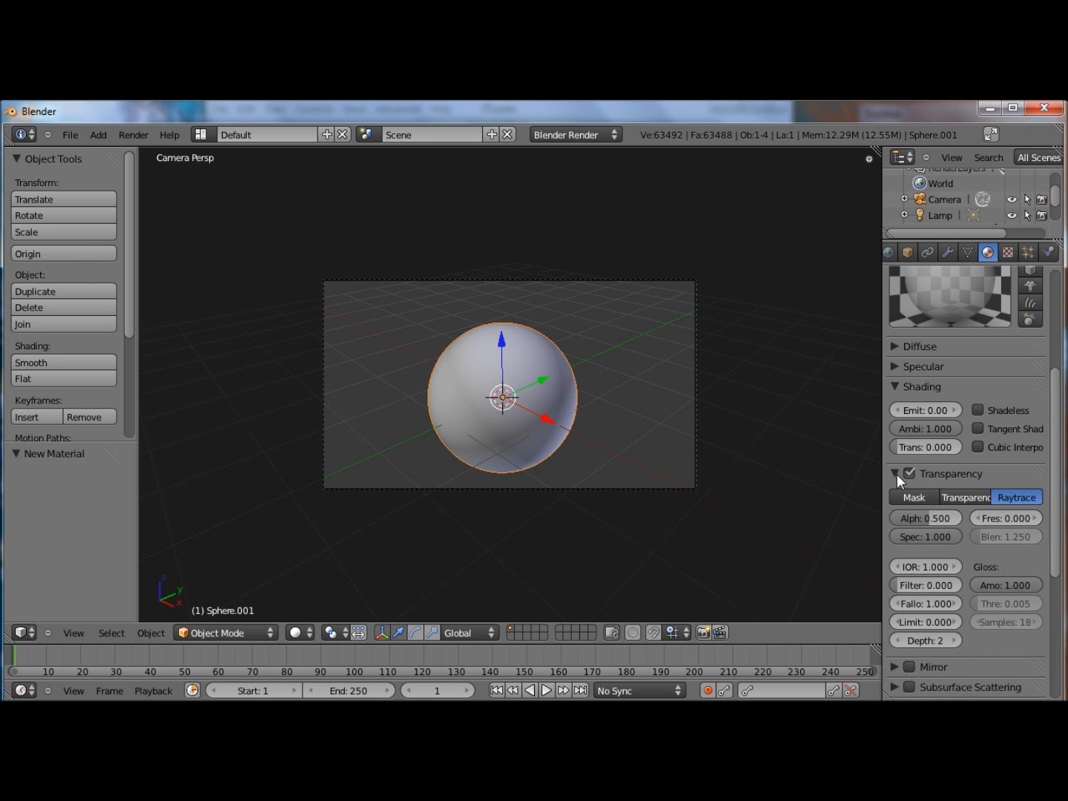
{"action": "left_click", "coordinate": [897, 473]}
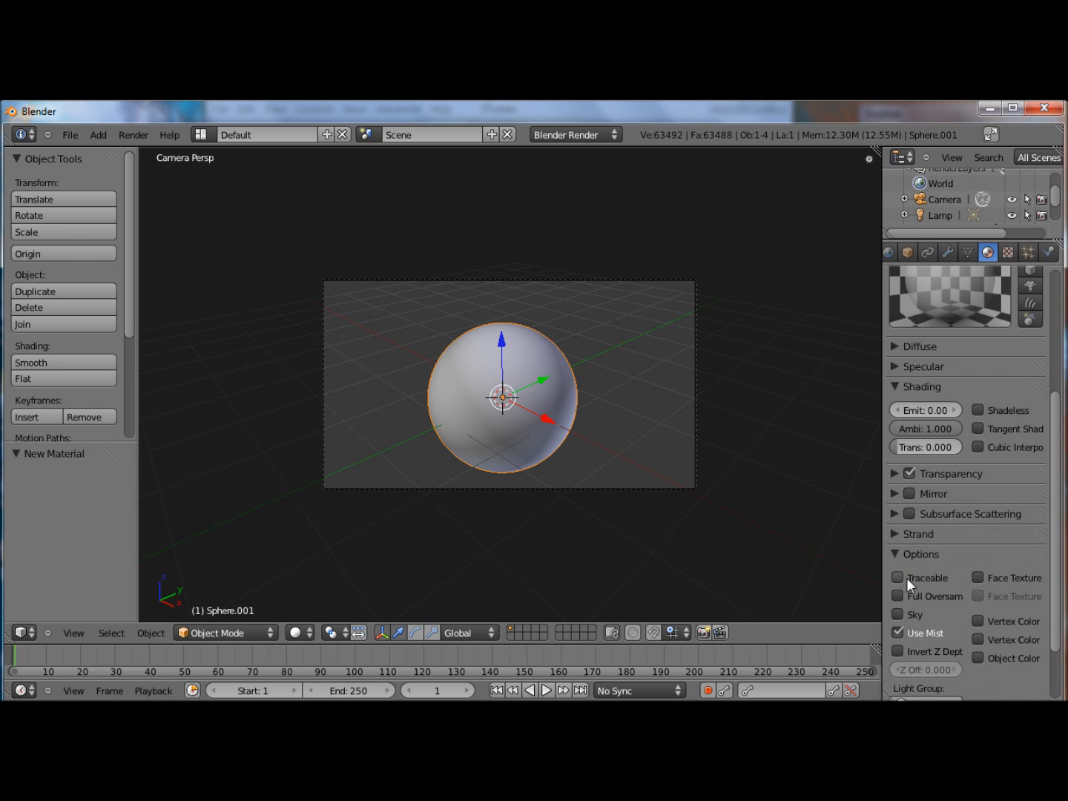
{"action": "scroll", "scroll_direction": "down", "scroll_amount": 3}
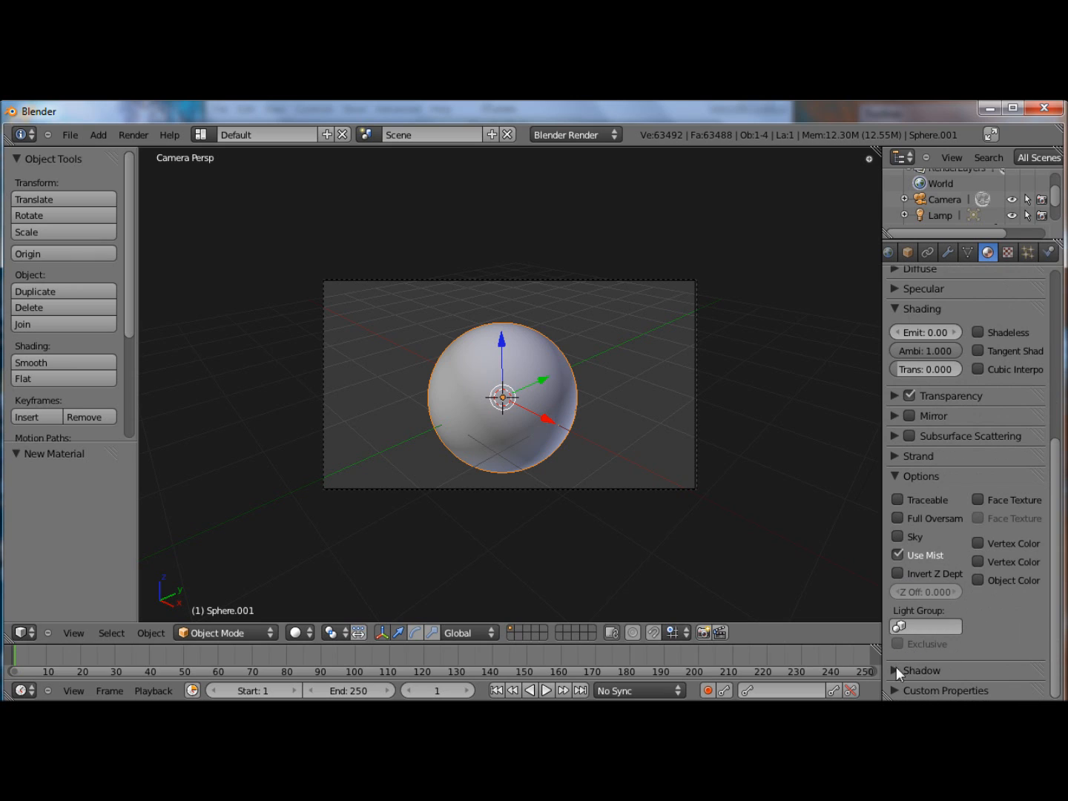
{"action": "left_click", "coordinate": [923, 670]}
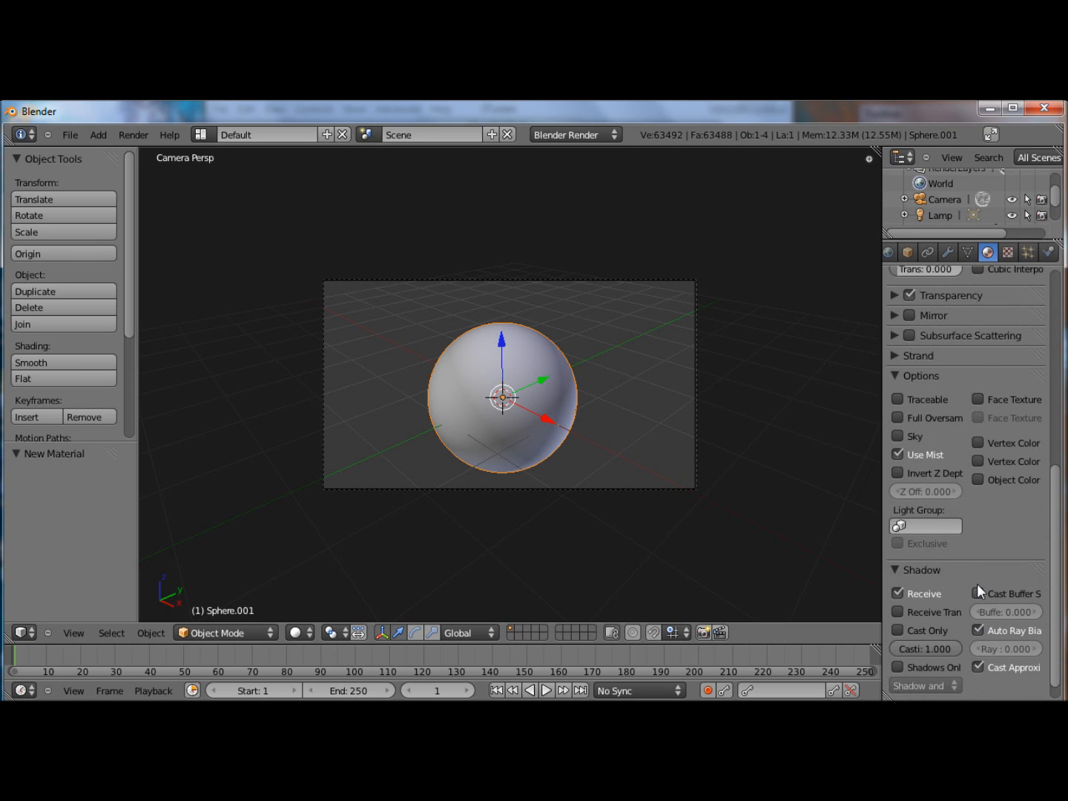
{"action": "mouse_move", "coordinate": [890, 364]}
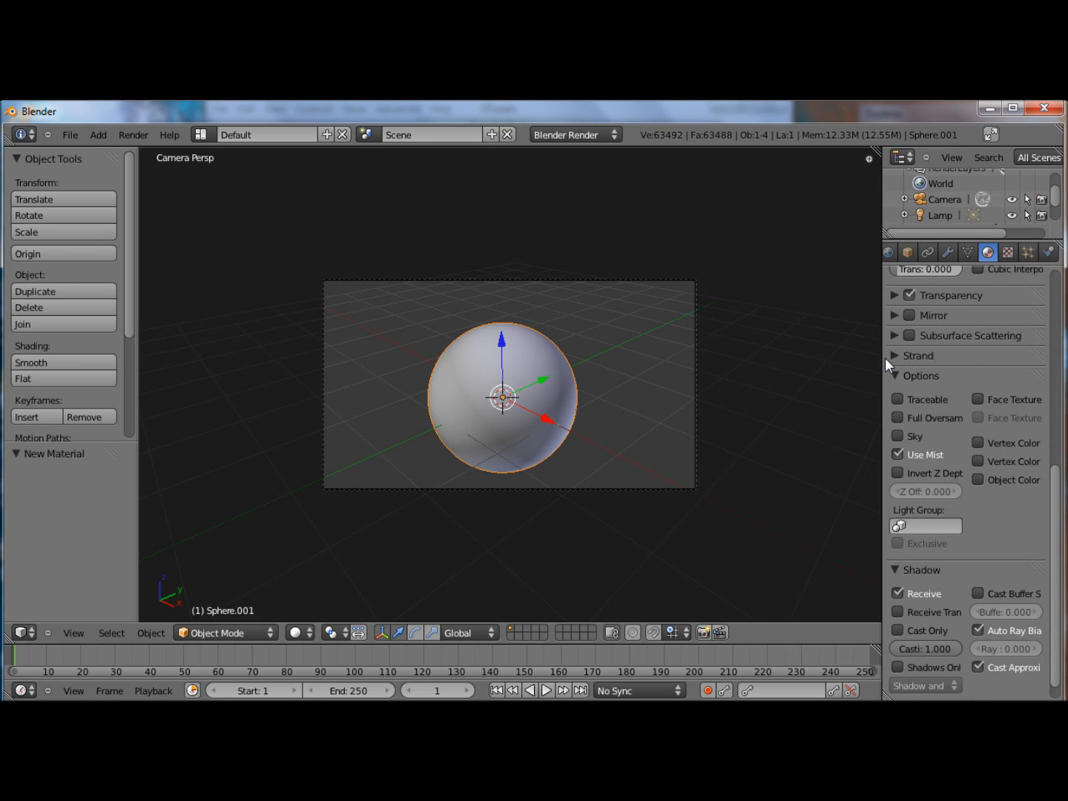
Render the sphere with F12 and enable Tangent Shading on its material
{"action": "key", "text": "F12"}
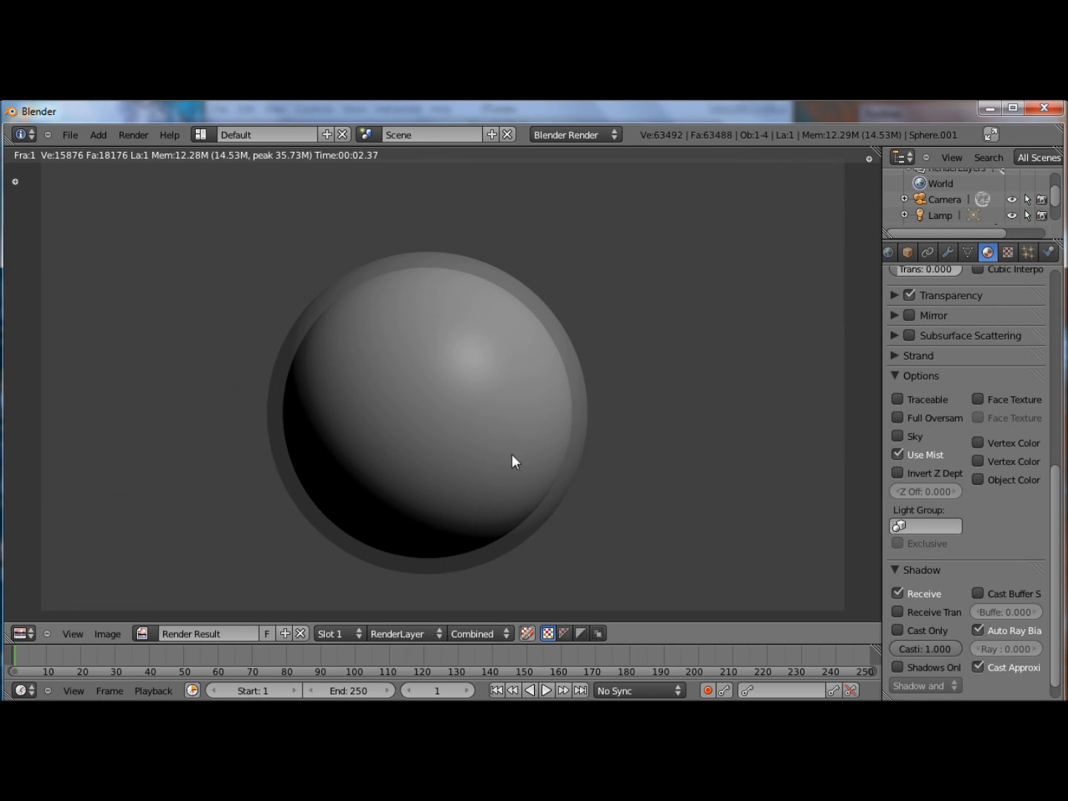
{"action": "mouse_move", "coordinate": [691, 467]}
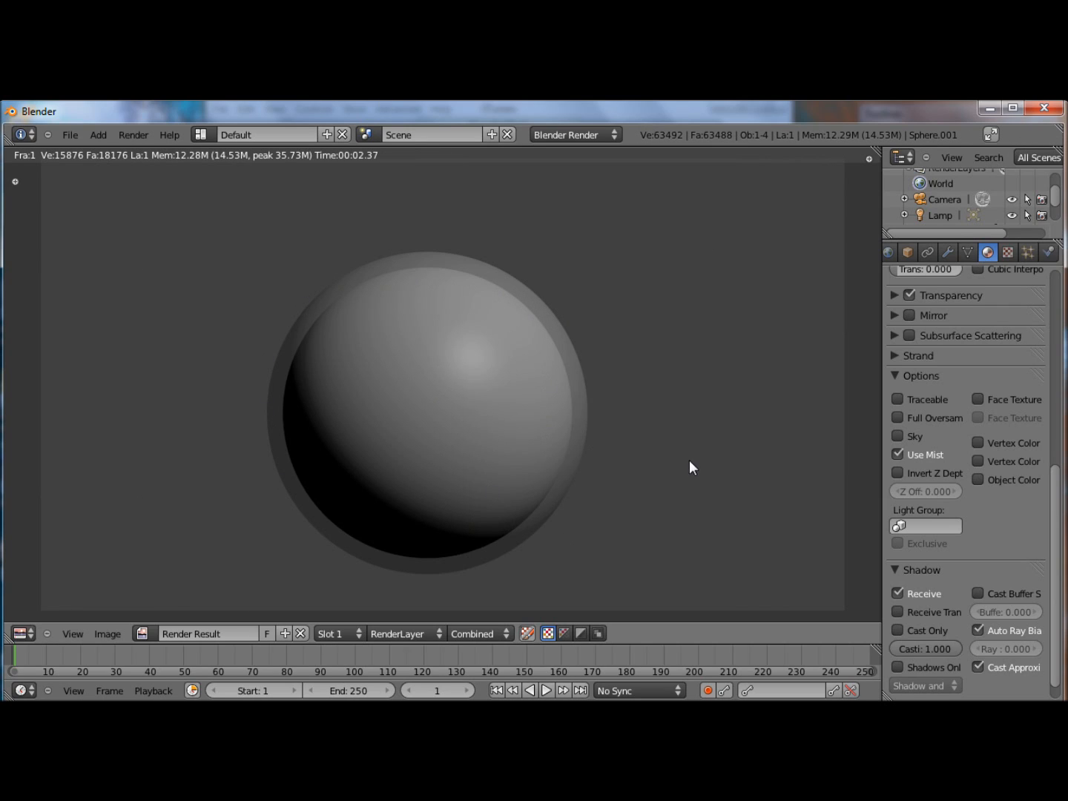
{"action": "mouse_move", "coordinate": [725, 497]}
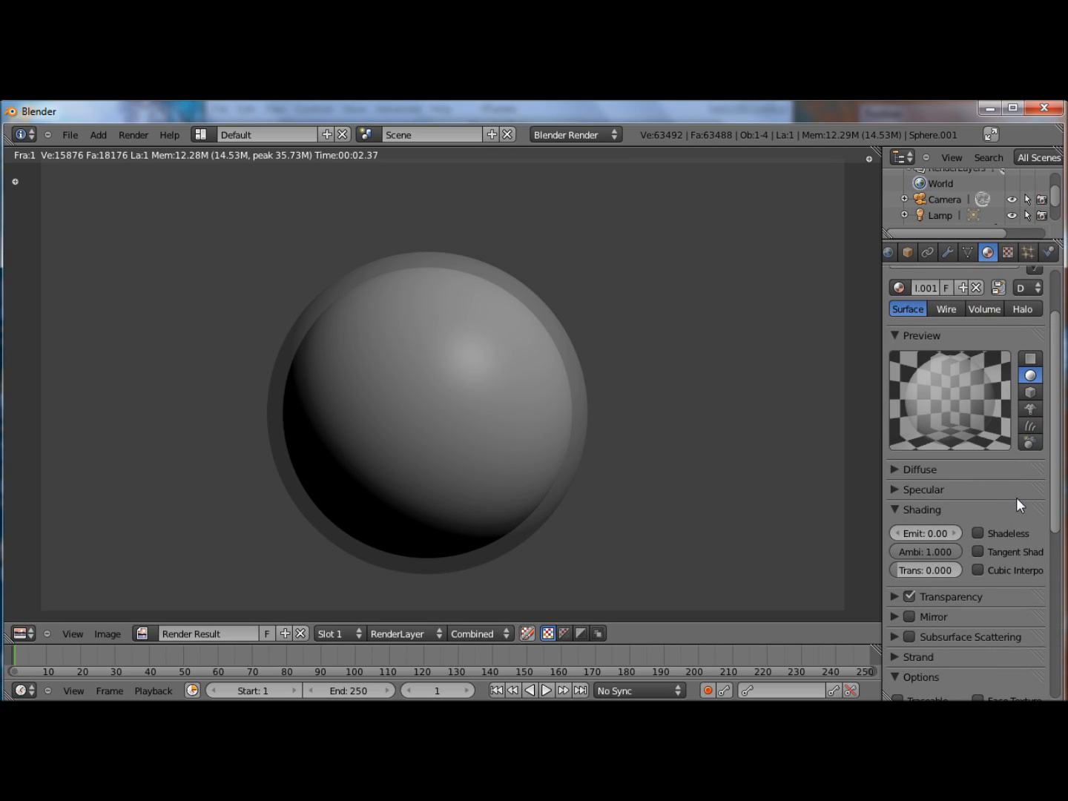
{"action": "left_click", "coordinate": [979, 552]}
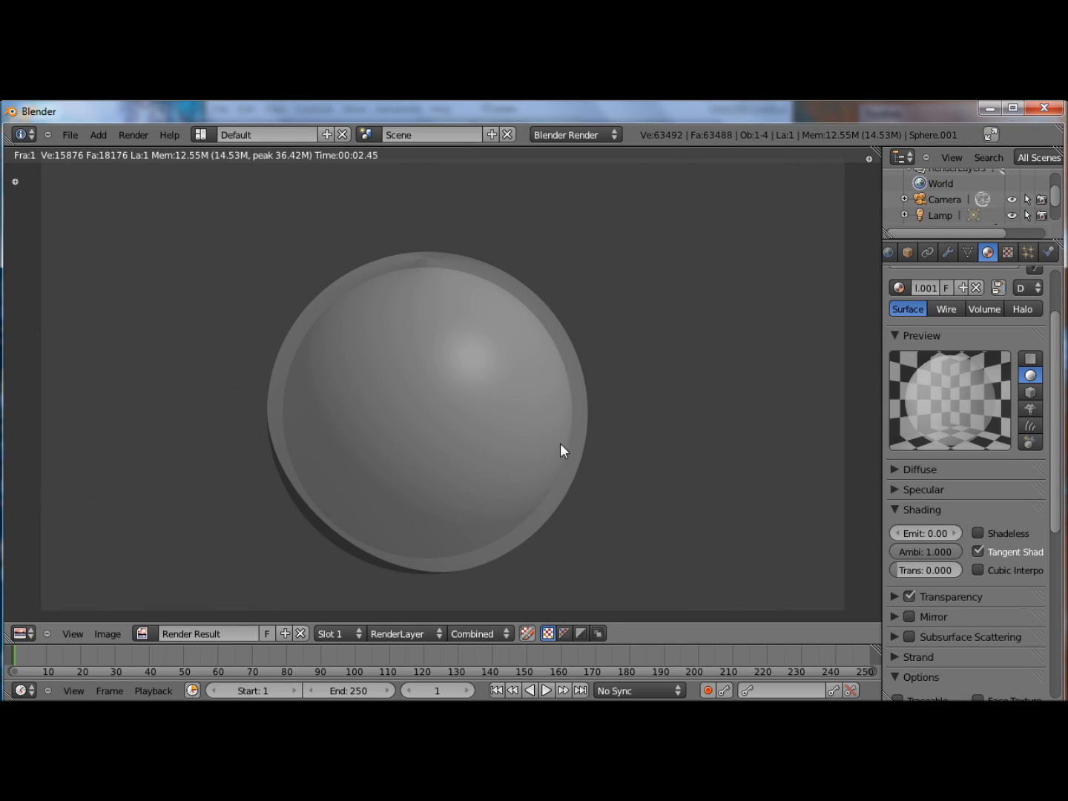
{"action": "mouse_move", "coordinate": [972, 563]}
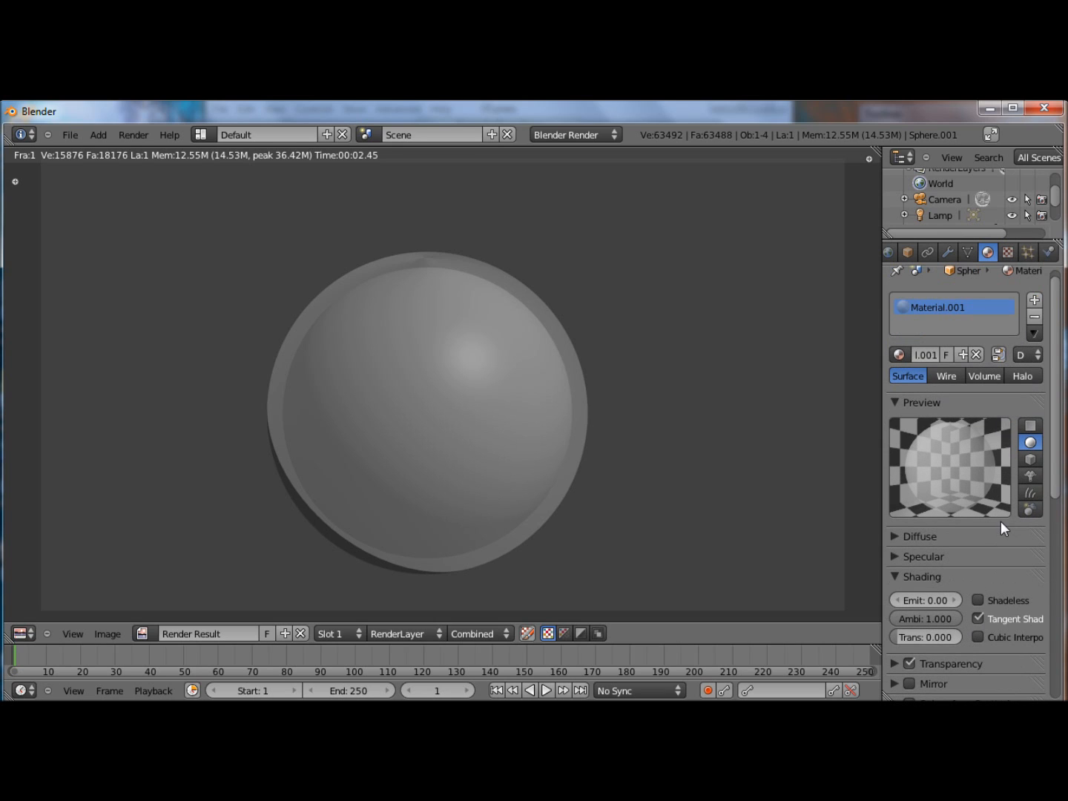
Add an Image texture and load earthalpha.jpg from the Gimp bookmark folder
{"action": "left_click", "coordinate": [1008, 252]}
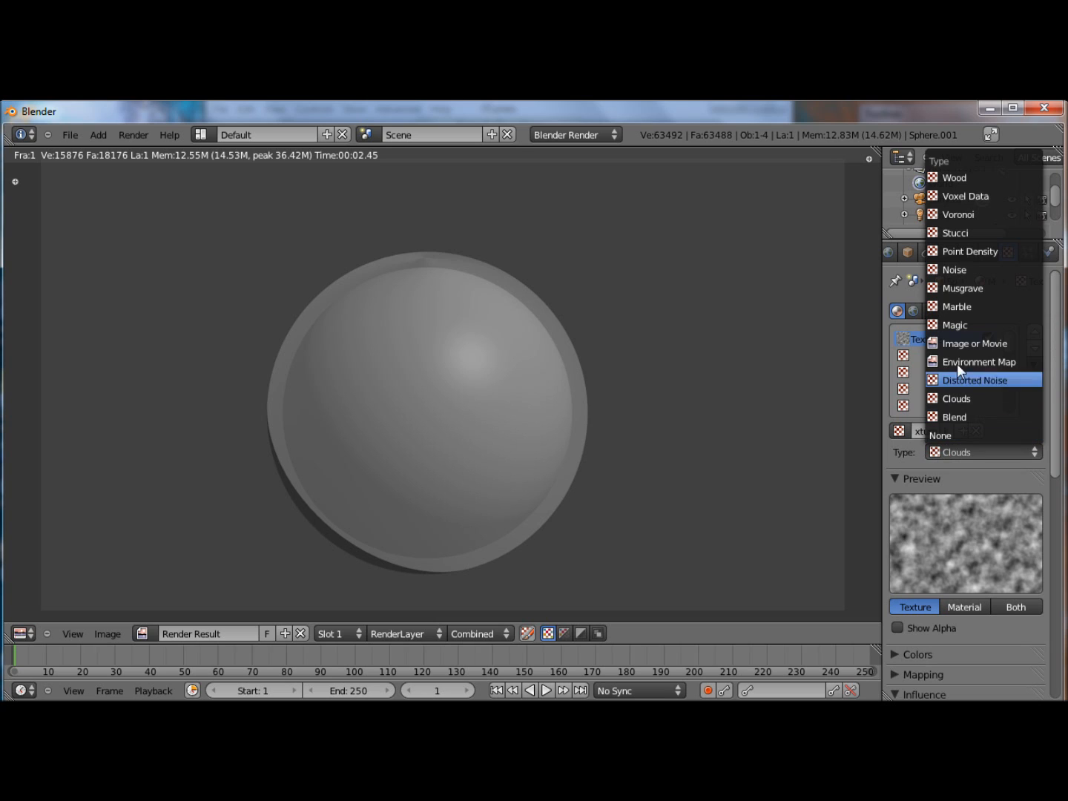
{"action": "left_click", "coordinate": [975, 342]}
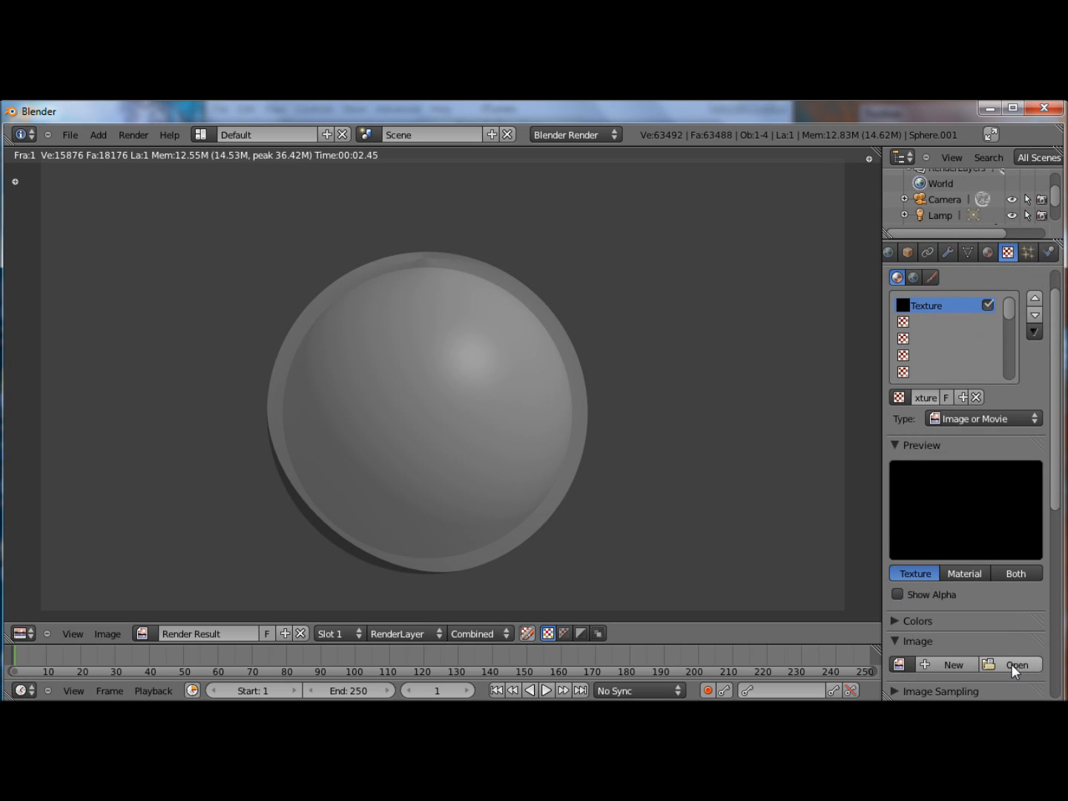
{"action": "left_click", "coordinate": [1018, 664]}
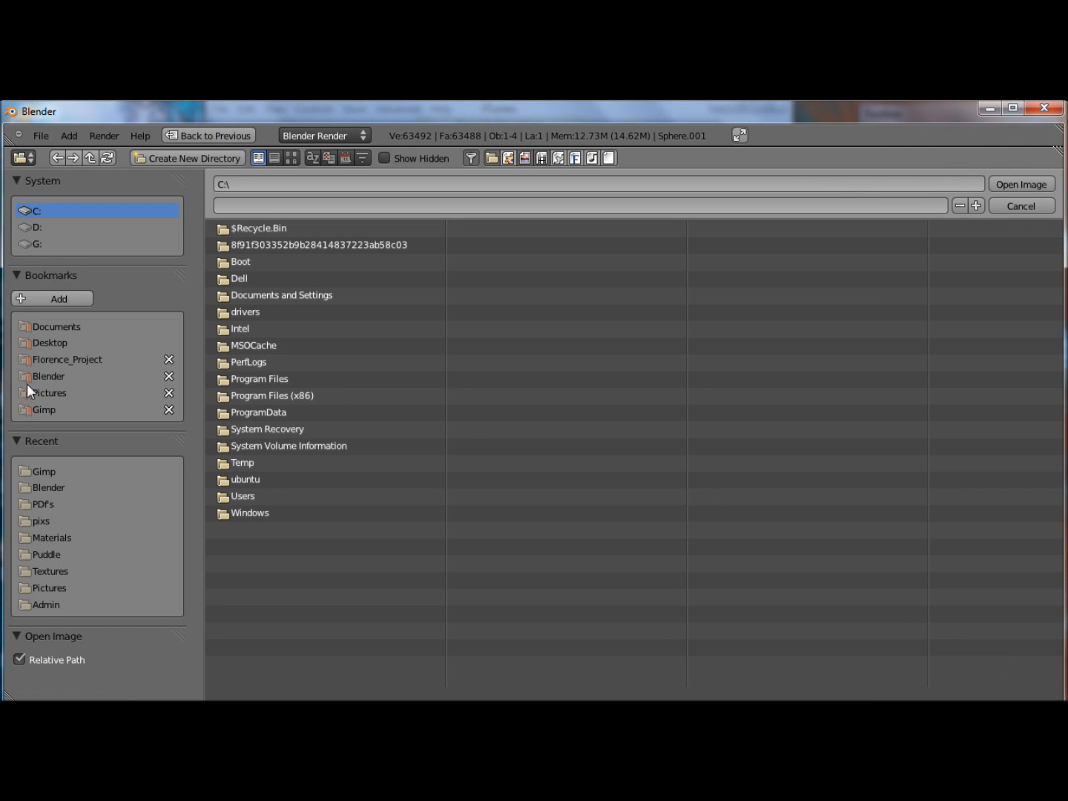
{"action": "mouse_move", "coordinate": [63, 493]}
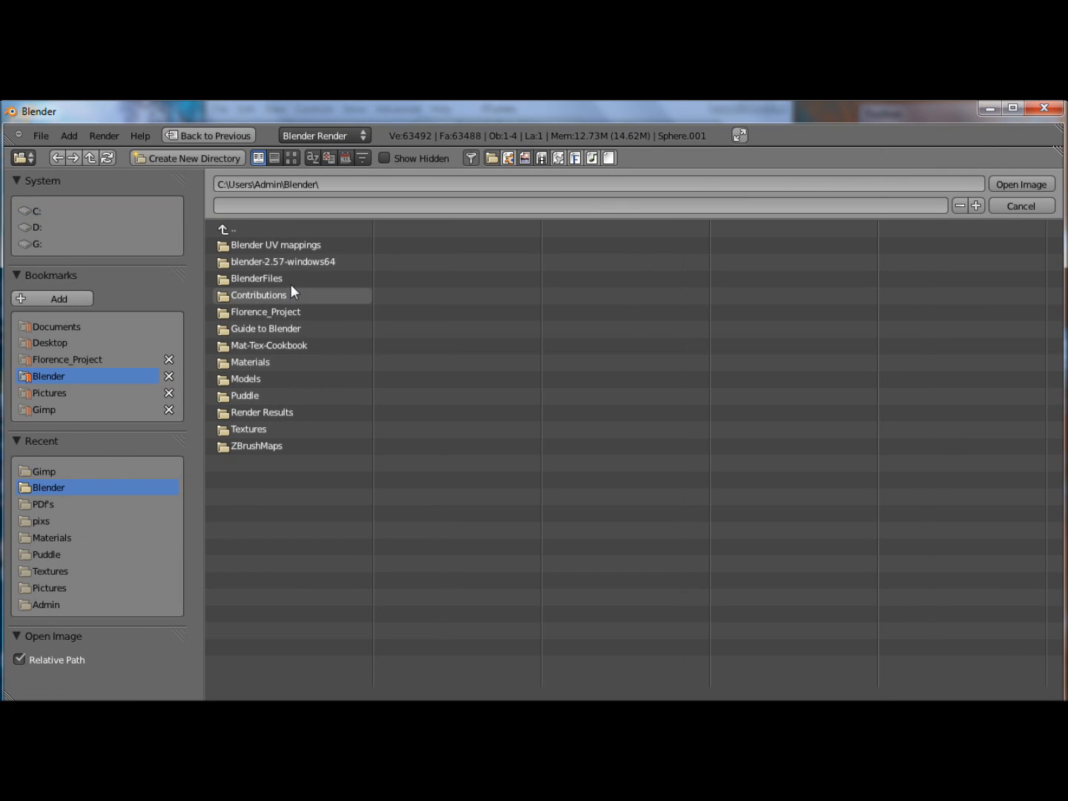
{"action": "mouse_move", "coordinate": [63, 401]}
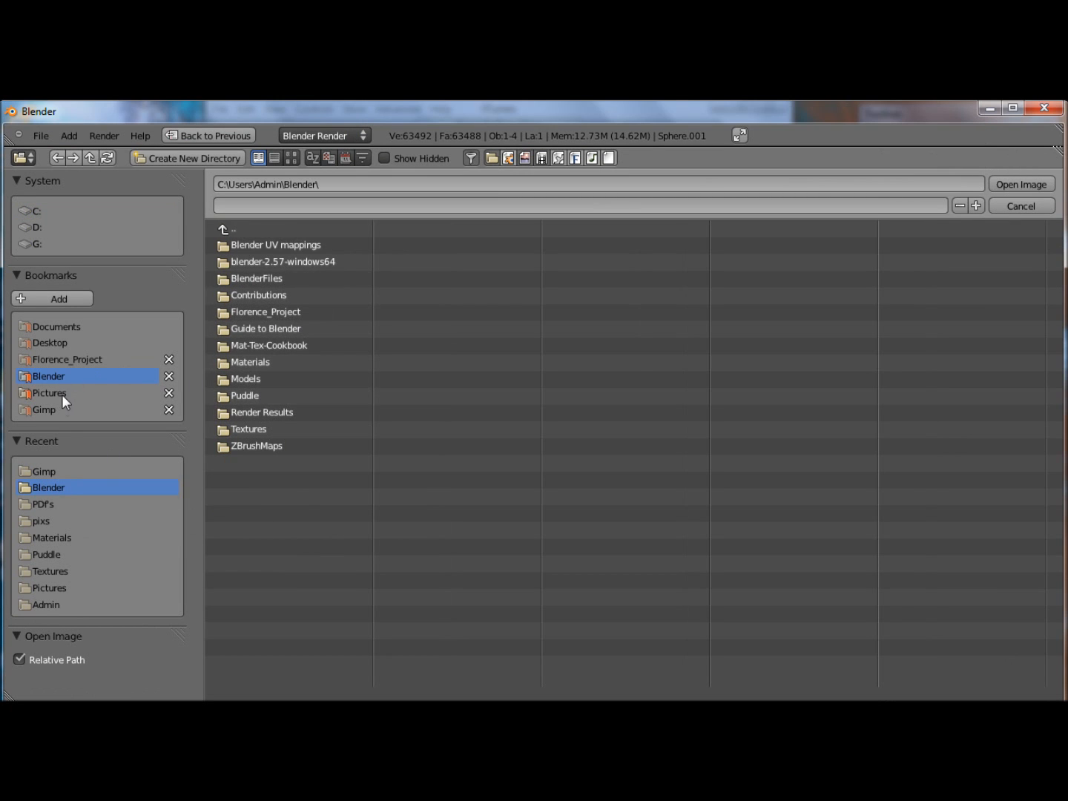
{"action": "left_click", "coordinate": [45, 409]}
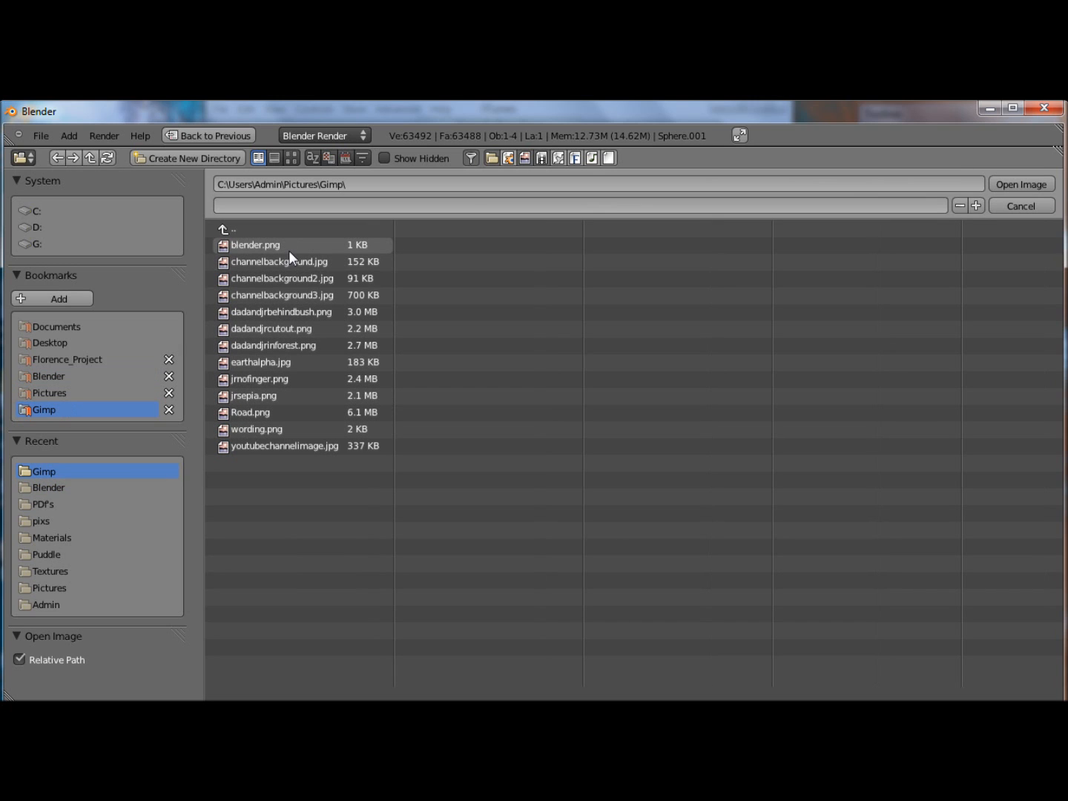
{"action": "mouse_move", "coordinate": [284, 363]}
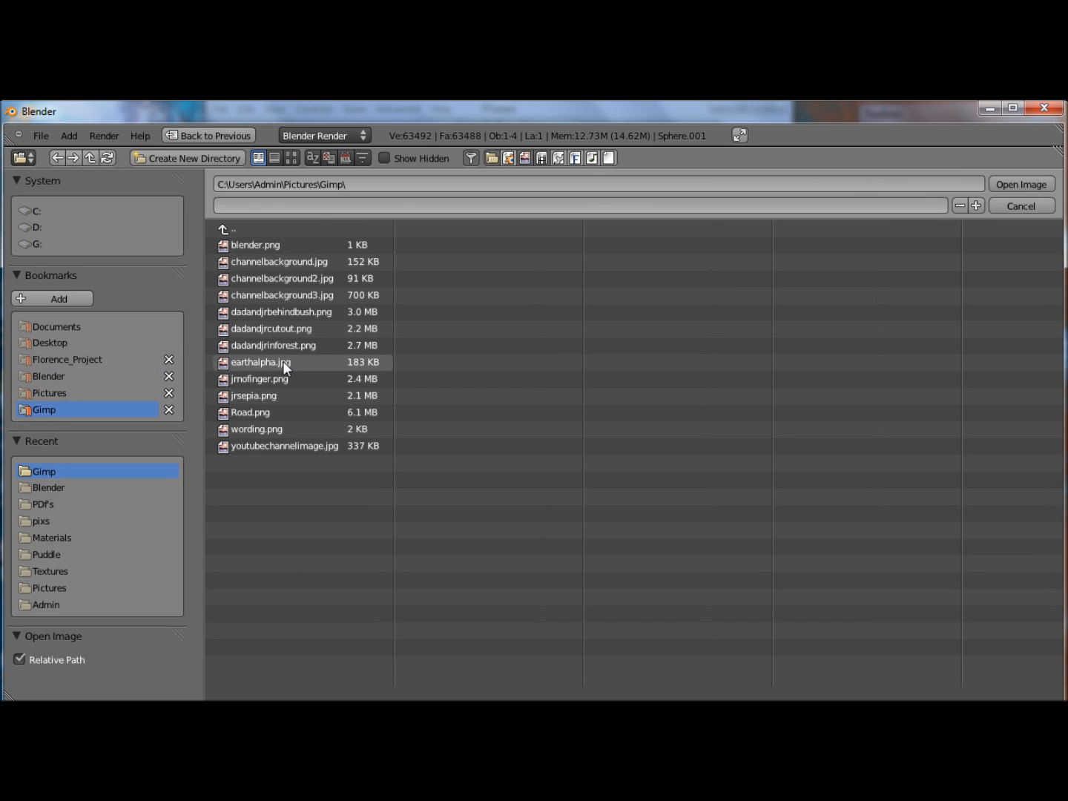
{"action": "left_click", "coordinate": [1021, 184]}
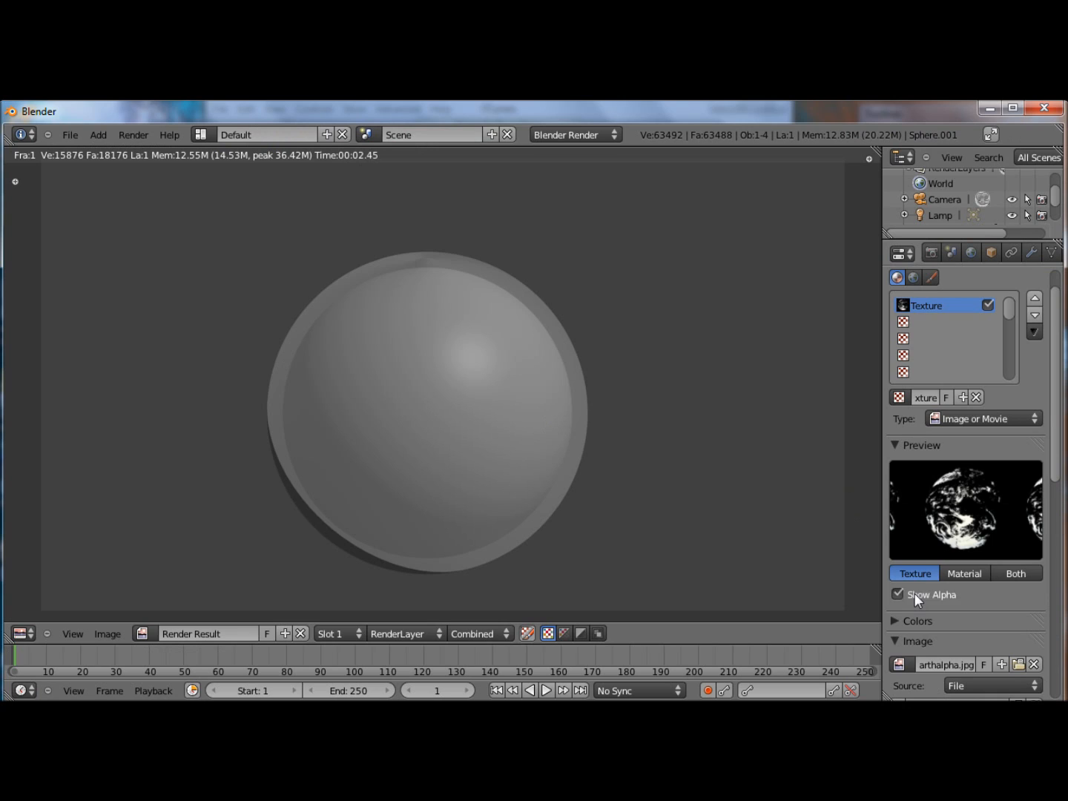
Set the texture preview to Both and scroll down to the Image panel
{"action": "left_click", "coordinate": [1016, 573]}
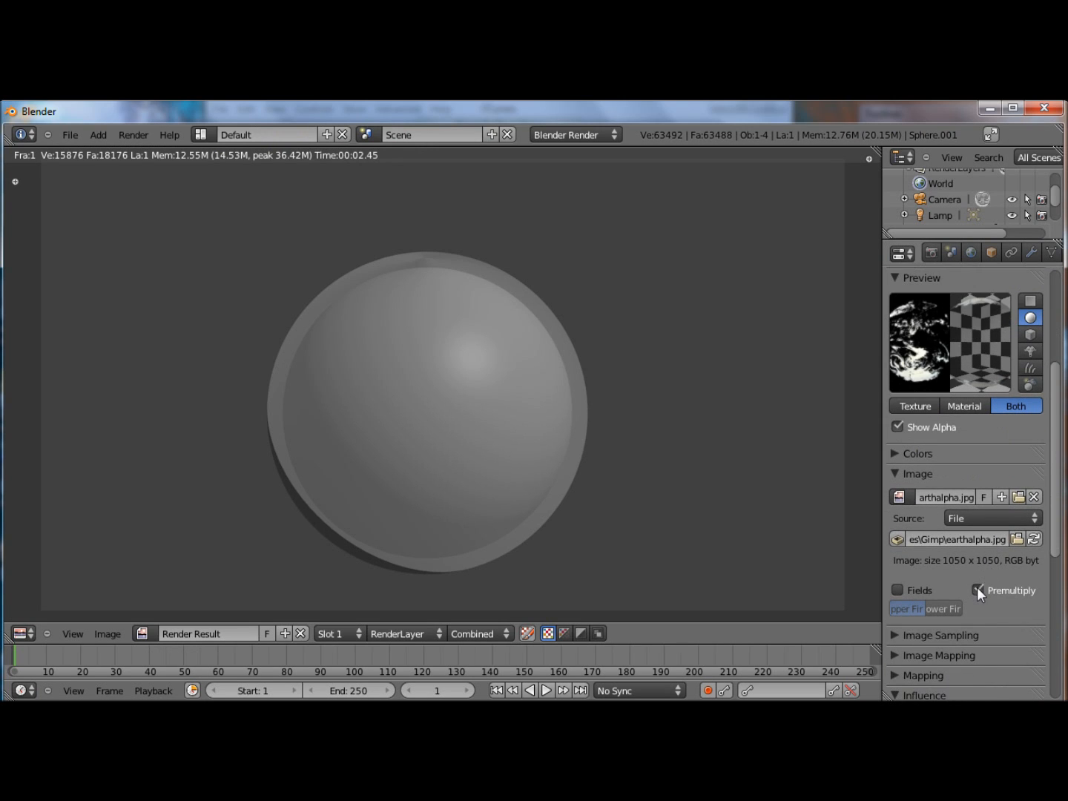
{"action": "scroll", "scroll_direction": "down", "scroll_amount": 3}
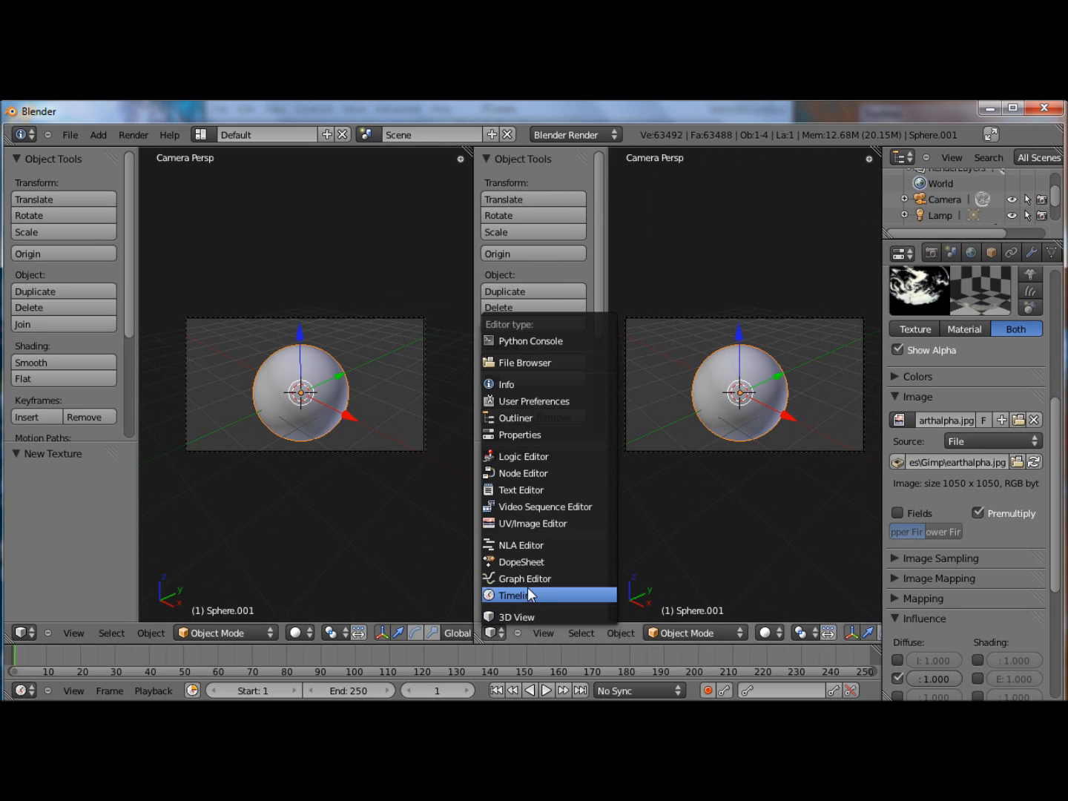
{"action": "mouse_move", "coordinate": [532, 523]}
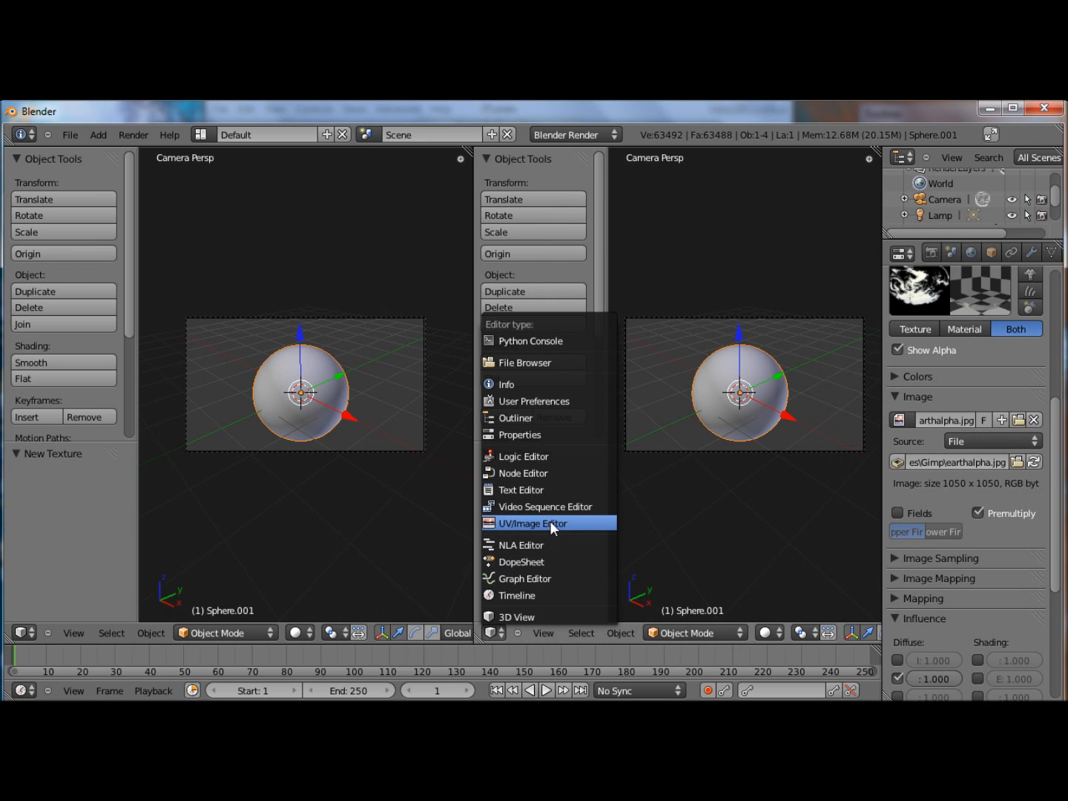
Show earthalpha.jpg in the right image editor, set mapping coordinates to UV, enter Edit Mode
{"action": "left_click", "coordinate": [530, 523]}
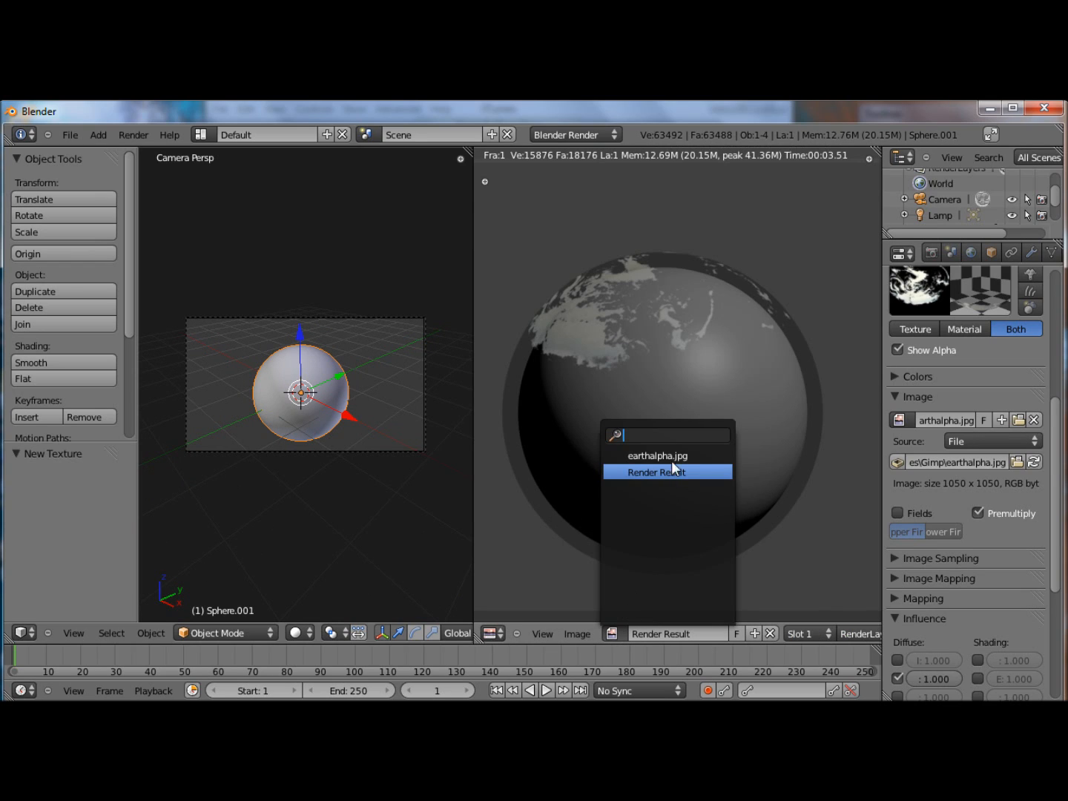
{"action": "left_click", "coordinate": [656, 455]}
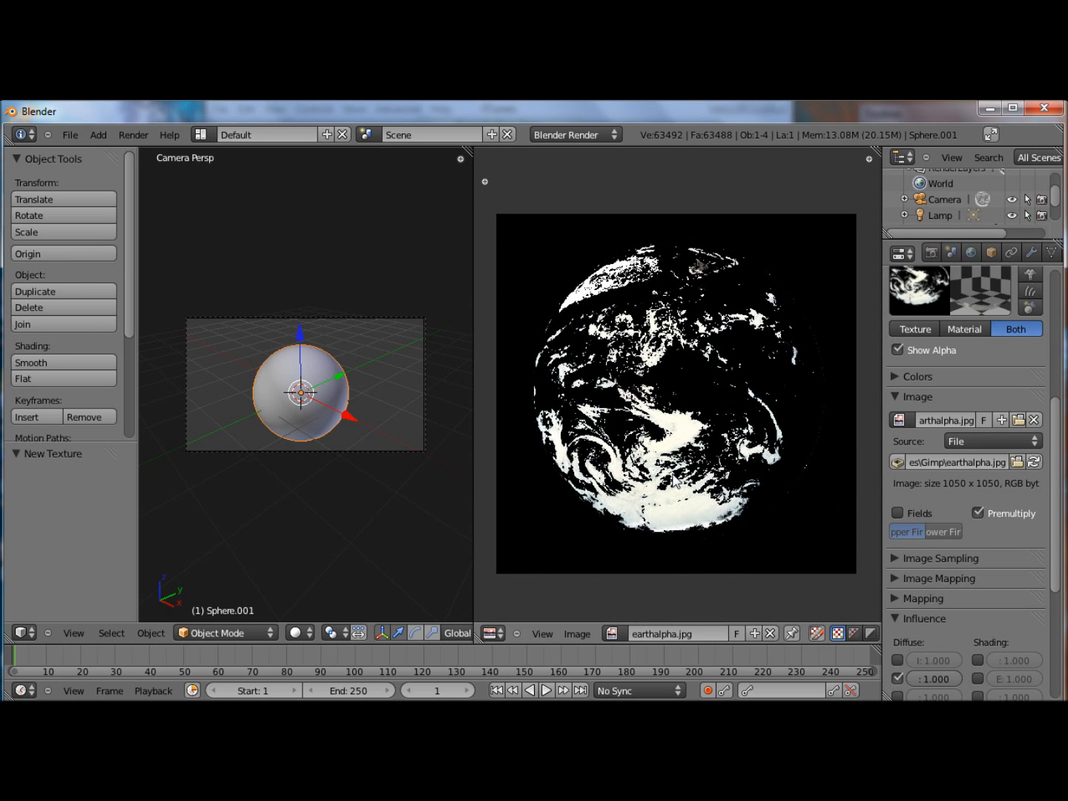
{"action": "scroll", "scroll_direction": "down", "scroll_amount": 3}
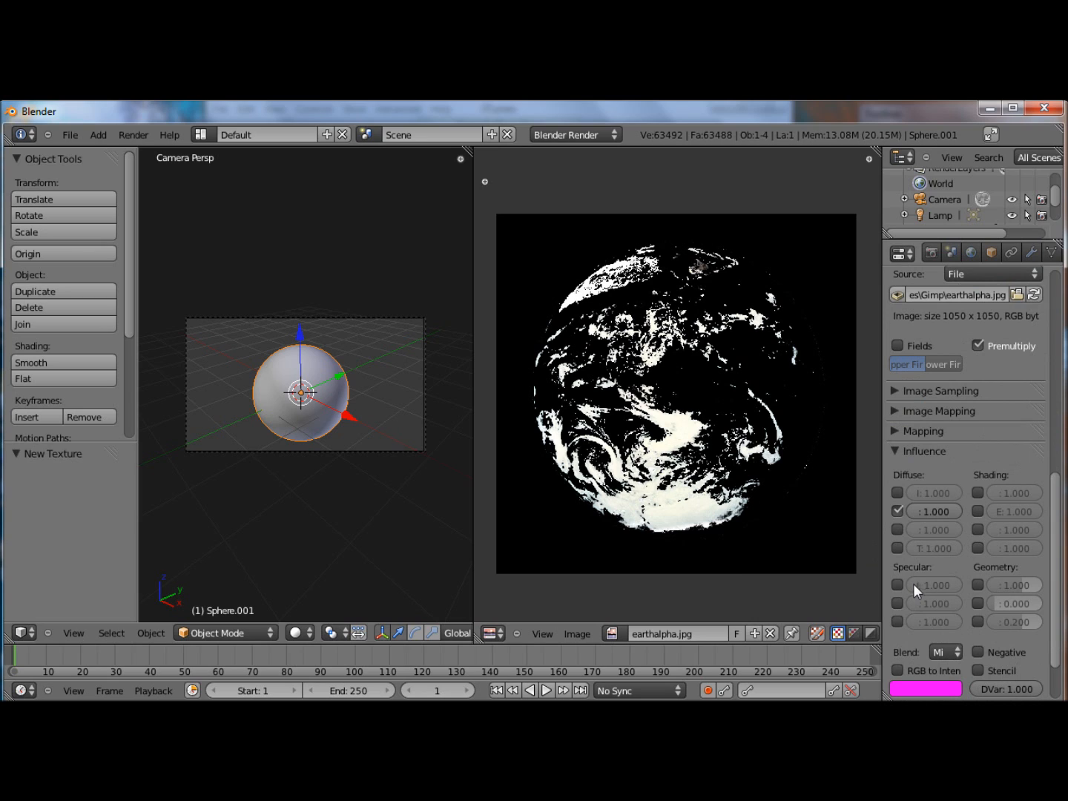
{"action": "left_click", "coordinate": [922, 431]}
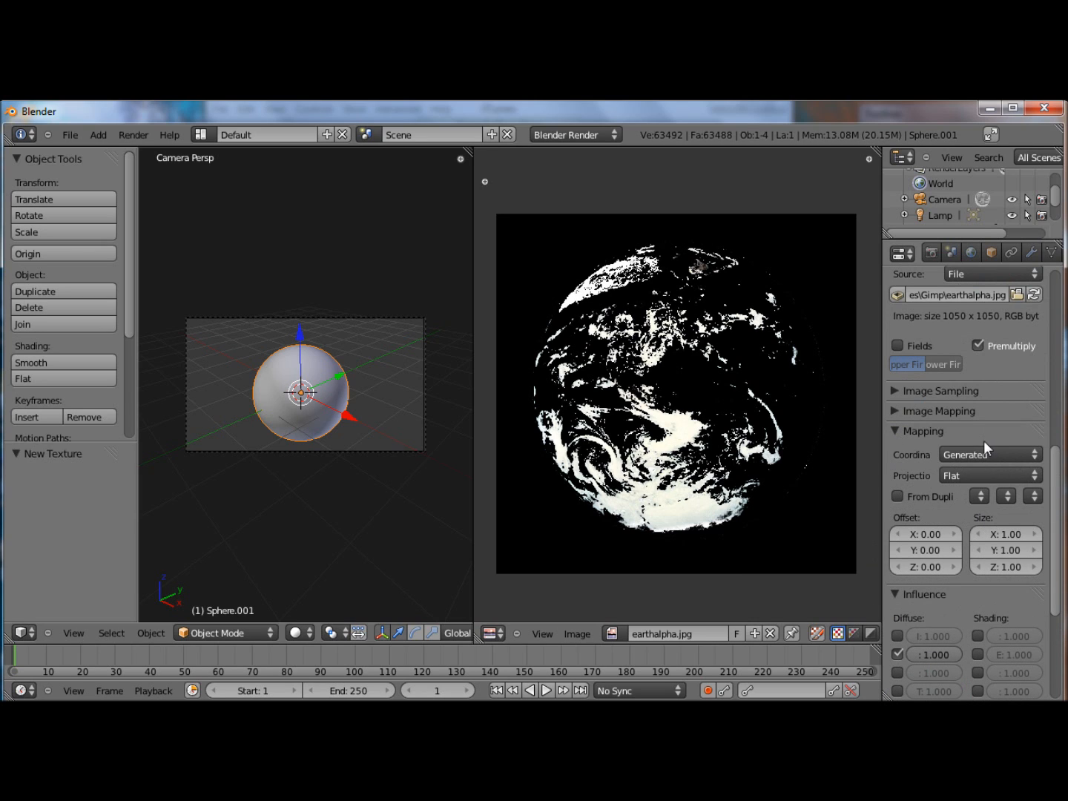
{"action": "left_click", "coordinate": [990, 454]}
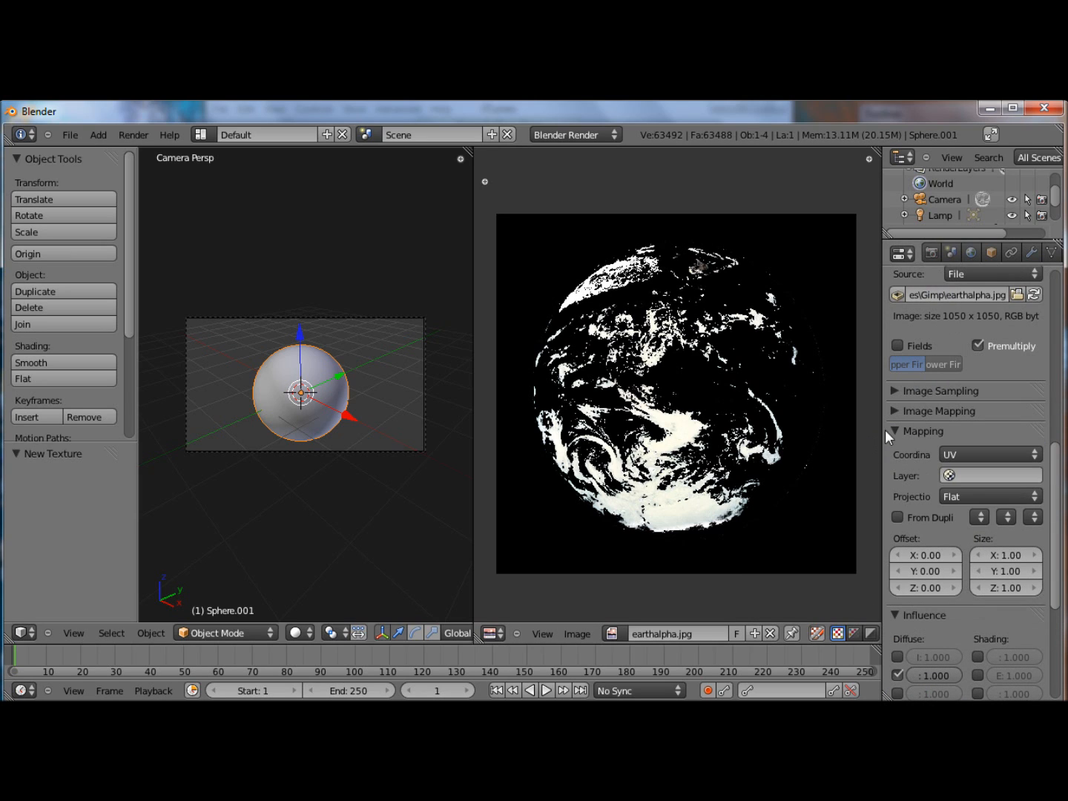
{"action": "scroll", "scroll_direction": "up", "scroll_amount": 3}
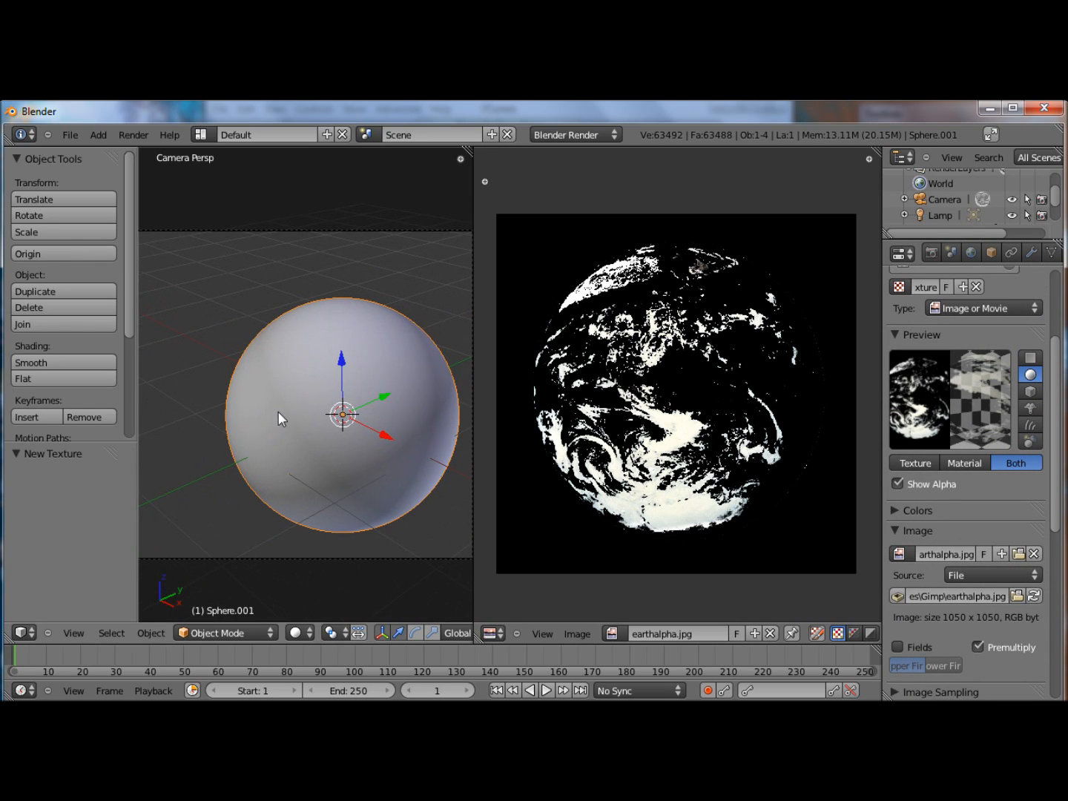
{"action": "key", "text": "Tab"}
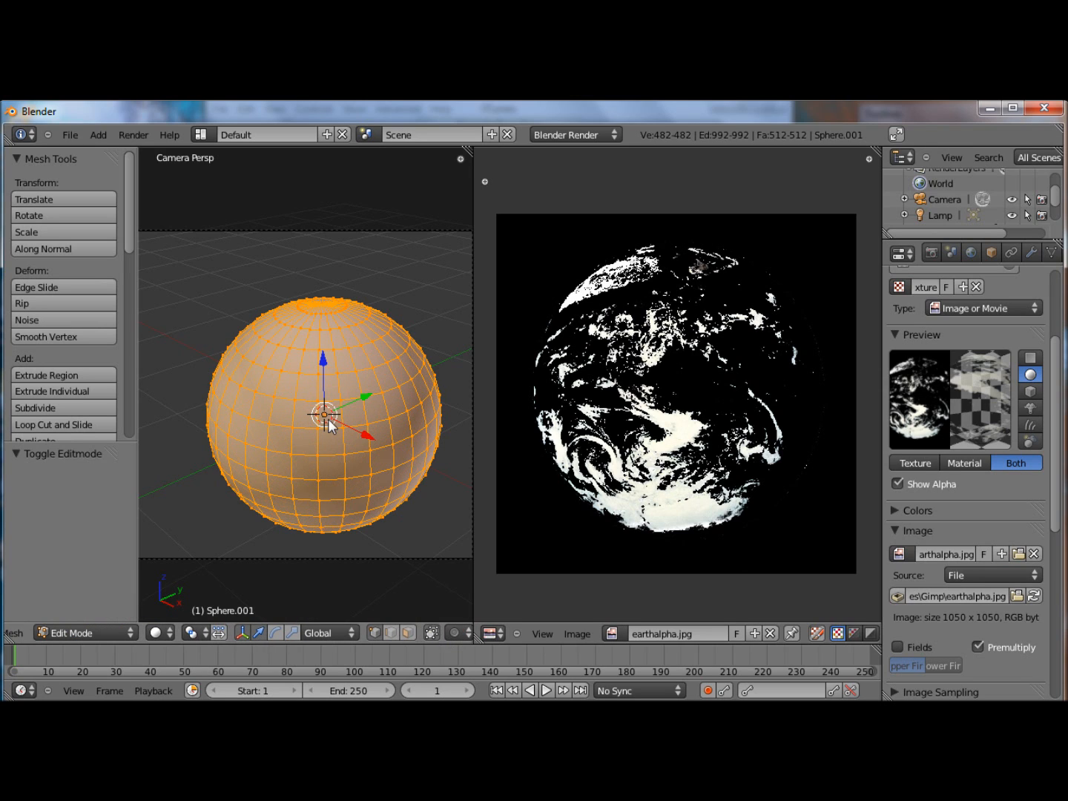
Deselect all, select the edges around the top pole, and mark them as seams
{"action": "key", "text": "a"}
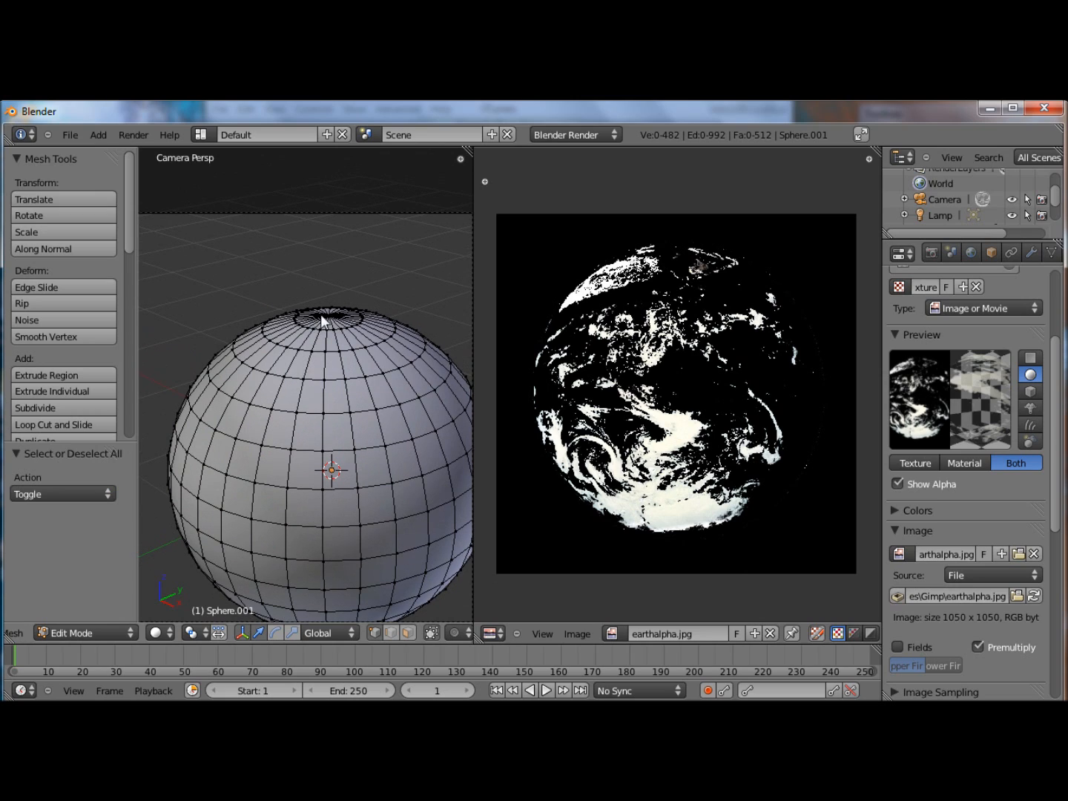
{"action": "left_click", "coordinate": [324, 308]}
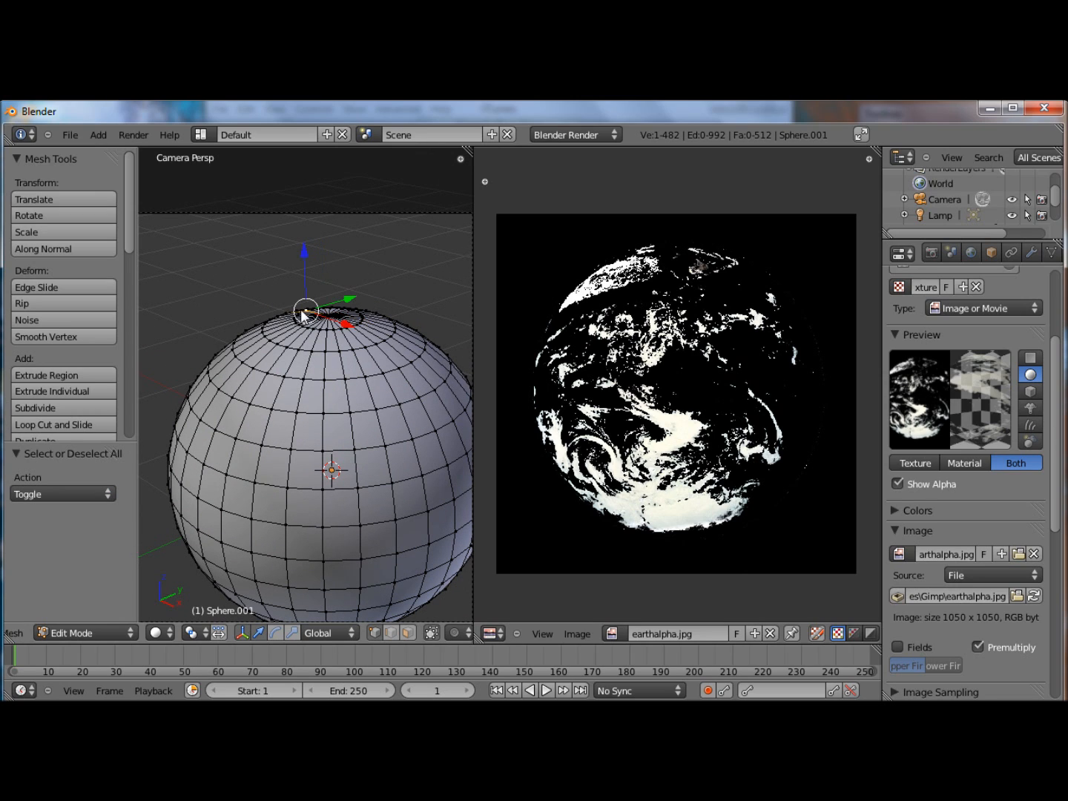
{"action": "left_click", "coordinate": [330, 317]}
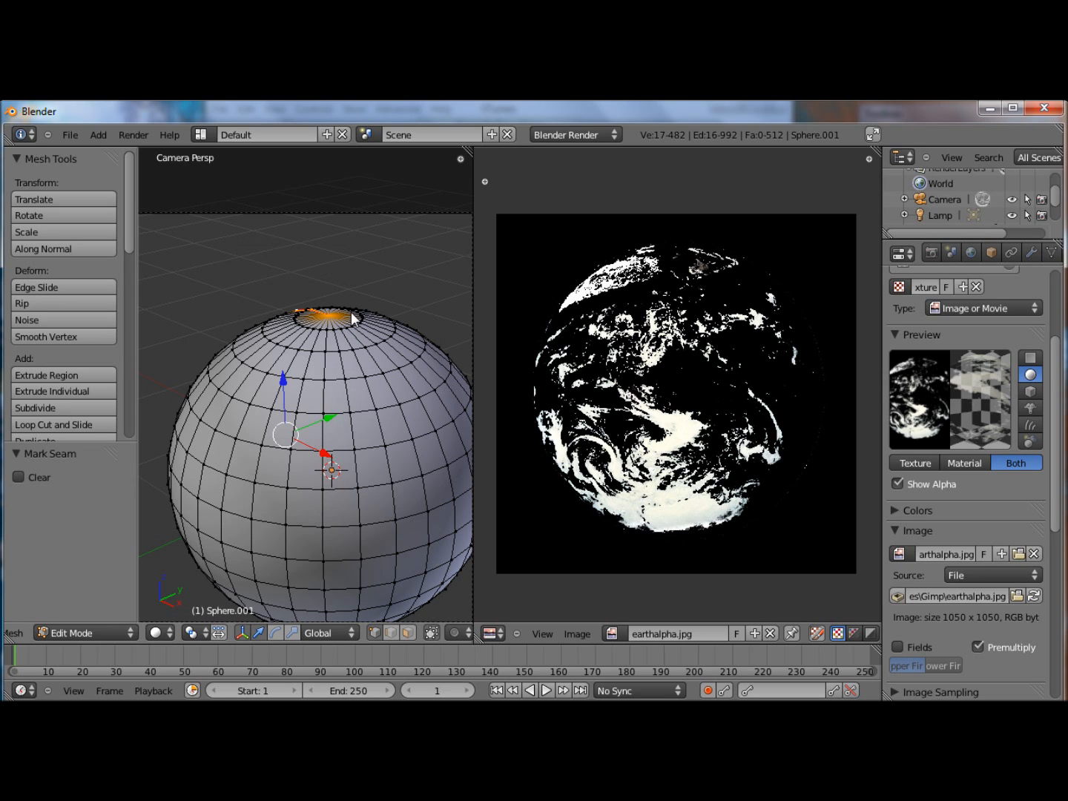
{"action": "left_click", "coordinate": [352, 315]}
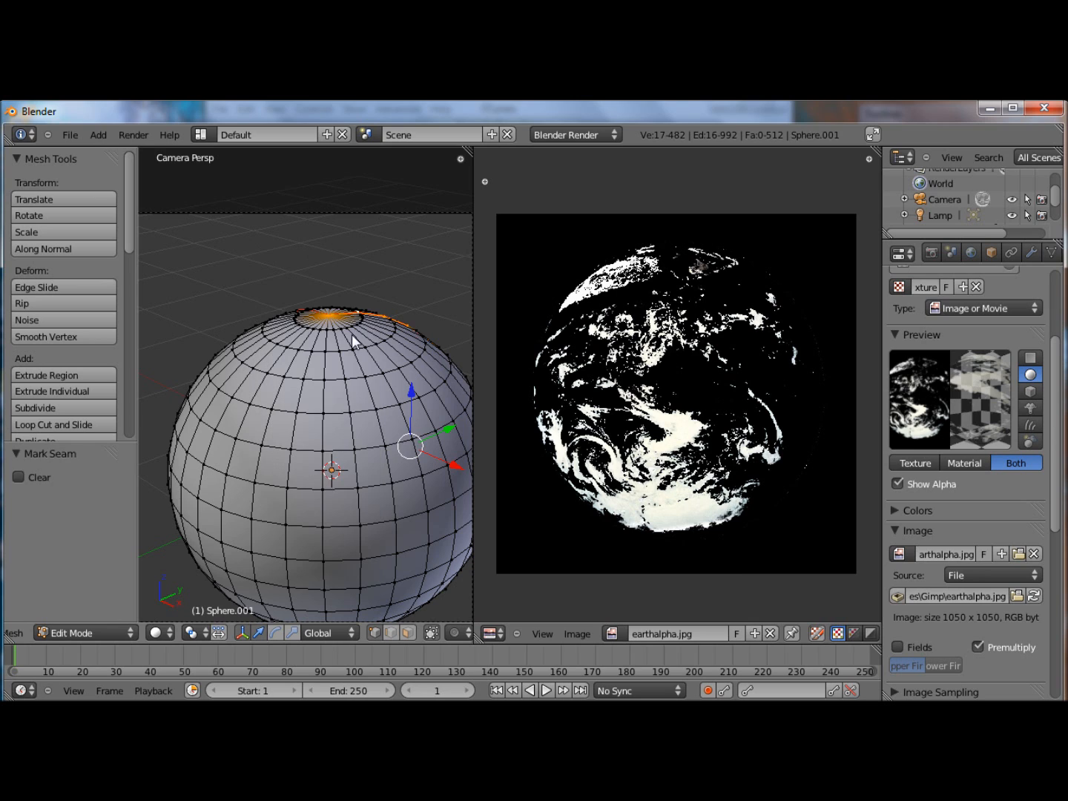
{"action": "key", "text": "a"}
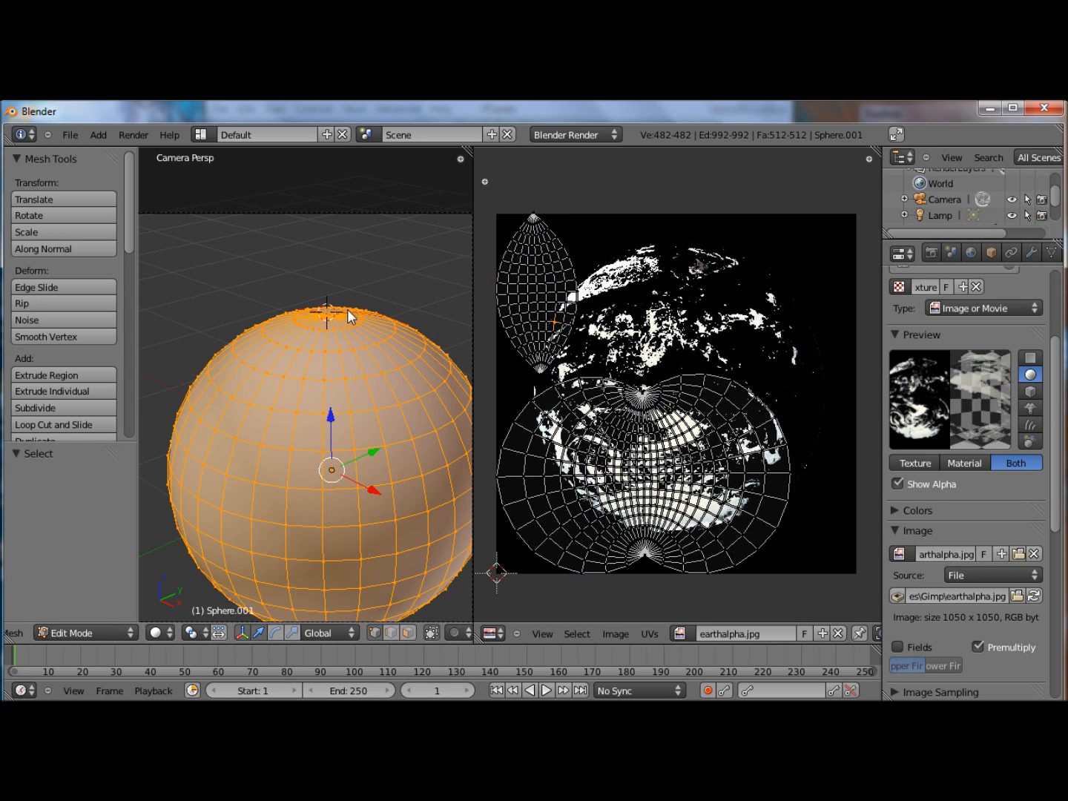
{"action": "mouse_move", "coordinate": [357, 329]}
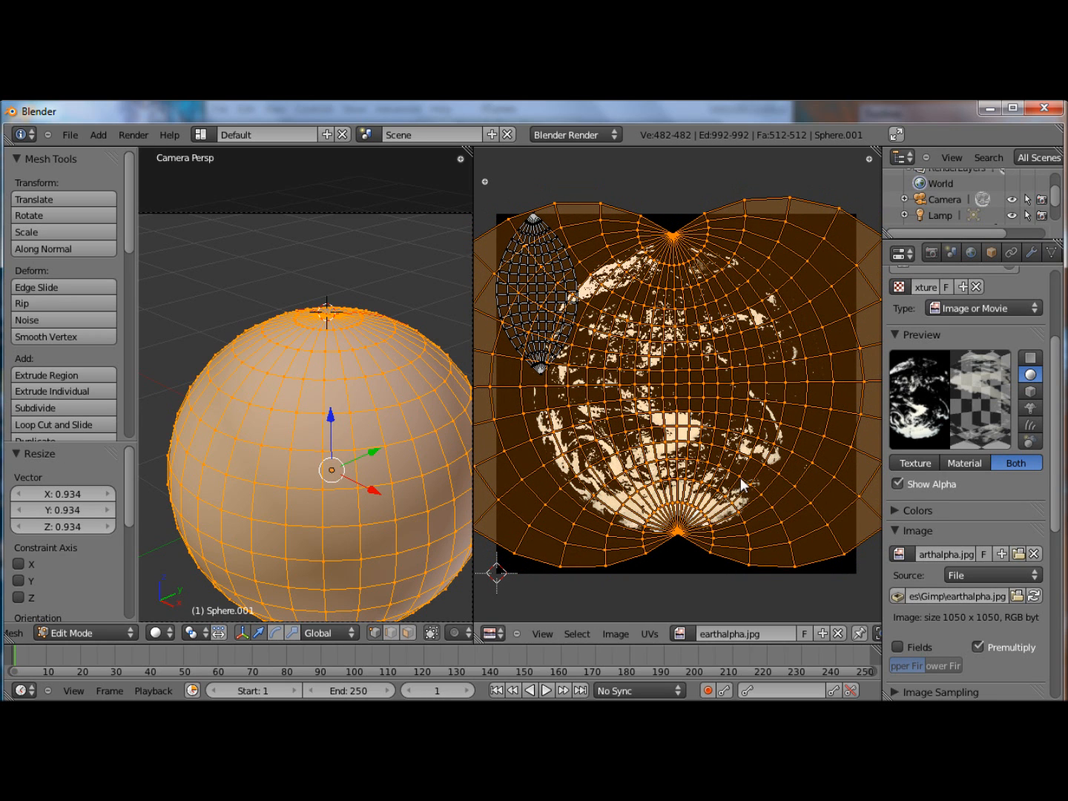
{"action": "mouse_move", "coordinate": [401, 461]}
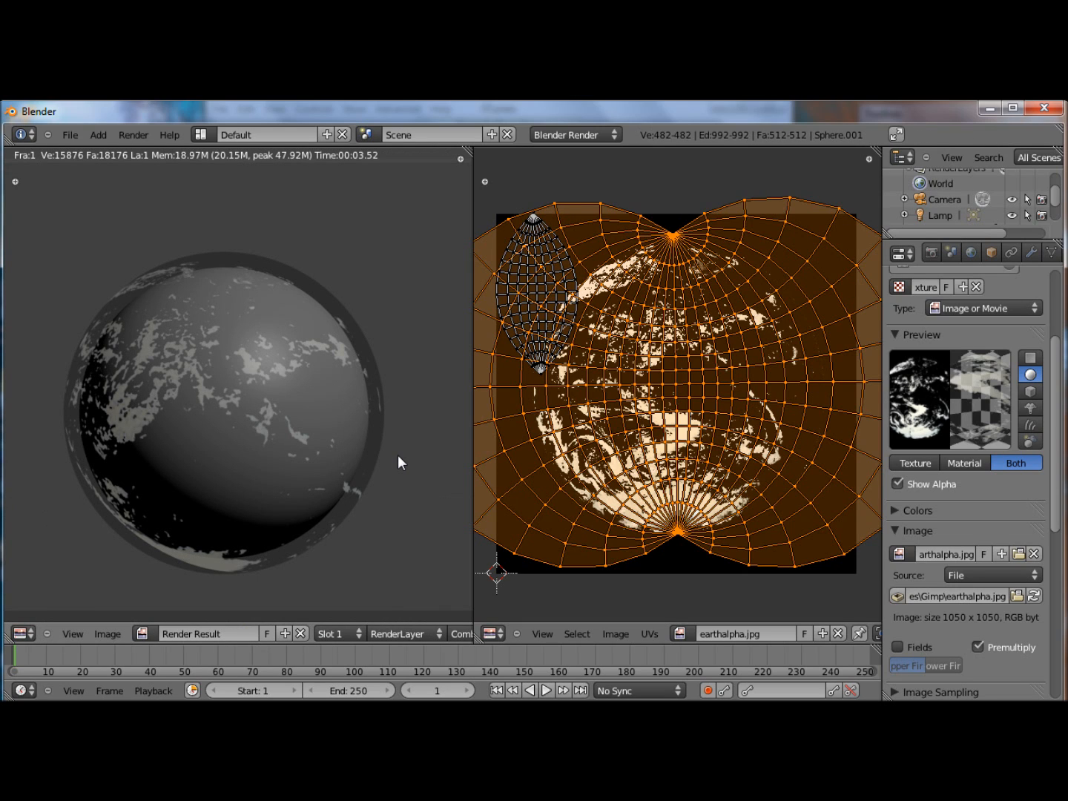
{"action": "mouse_move", "coordinate": [148, 411]}
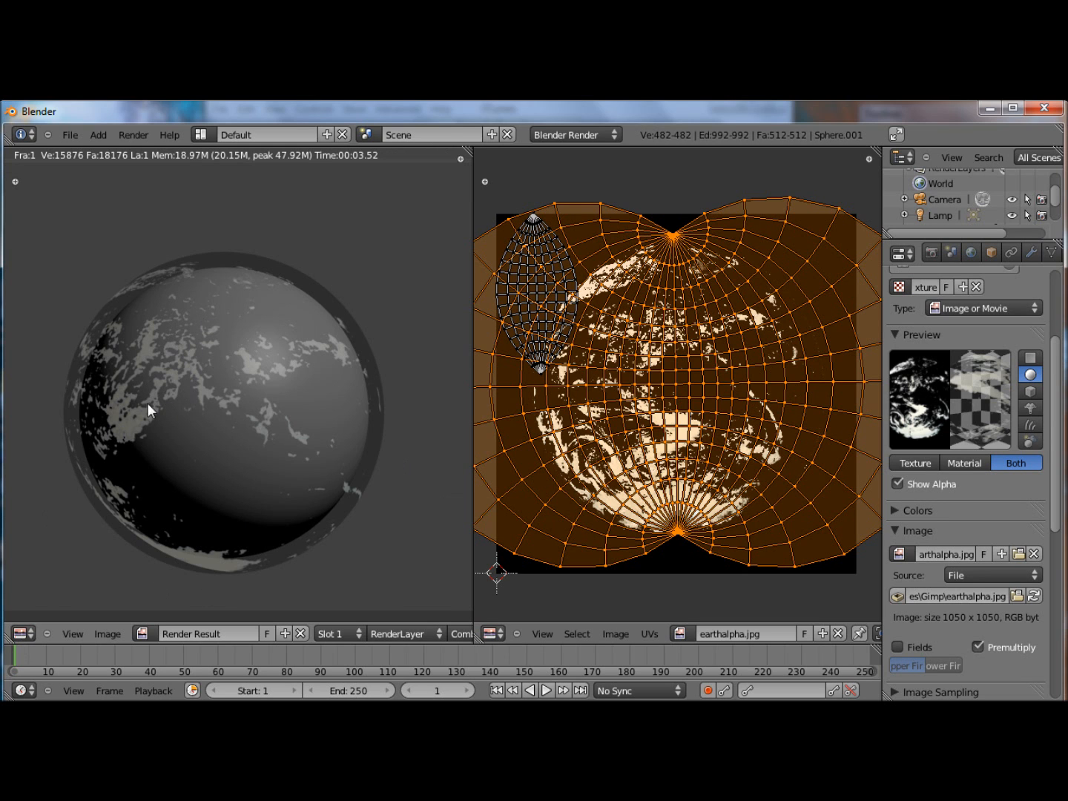
{"action": "mouse_move", "coordinate": [707, 488]}
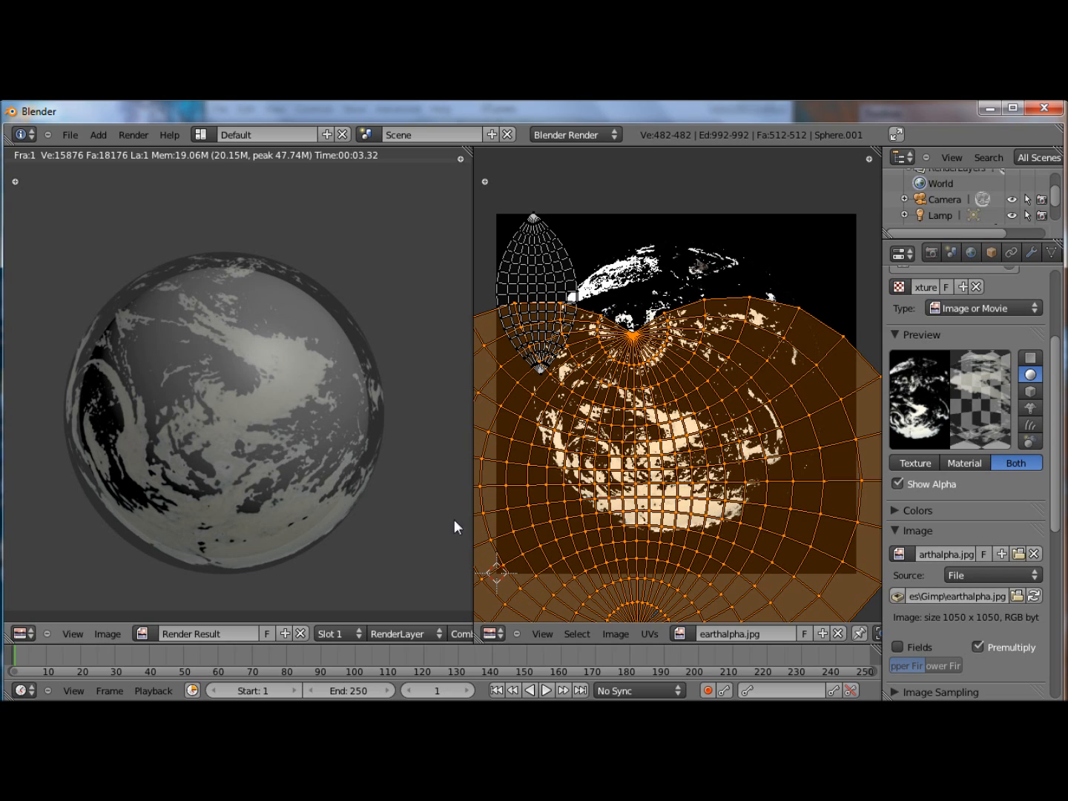
Change the image texture's Extension setting to Clip
{"action": "scroll", "scroll_direction": "down", "scroll_amount": 3}
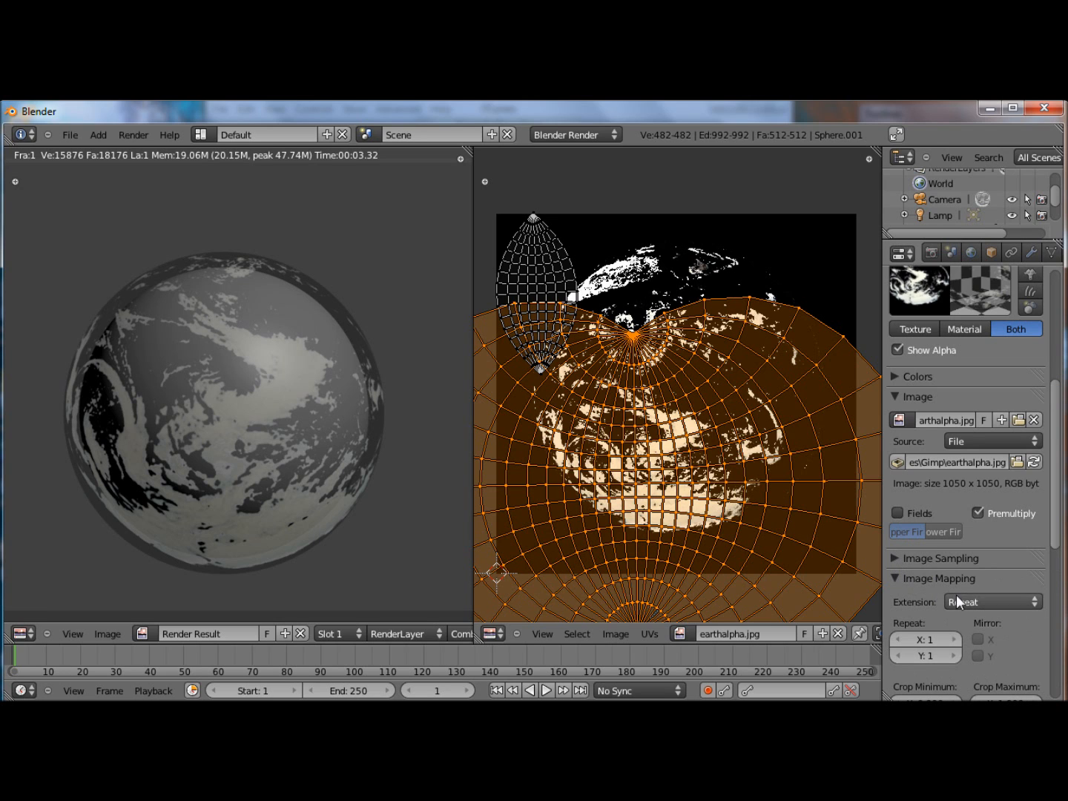
{"action": "left_click", "coordinate": [993, 602]}
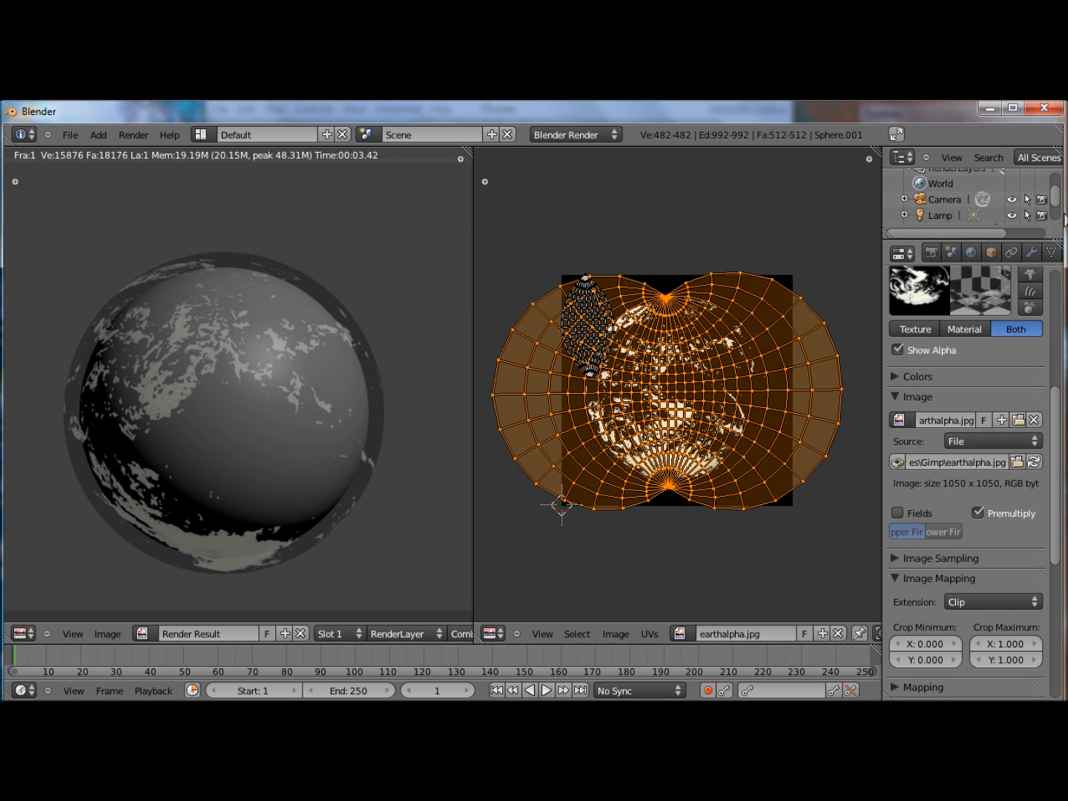
Set the earthalpha cloud texture's Colors brightness to 1.300
{"action": "left_click", "coordinate": [1030, 253]}
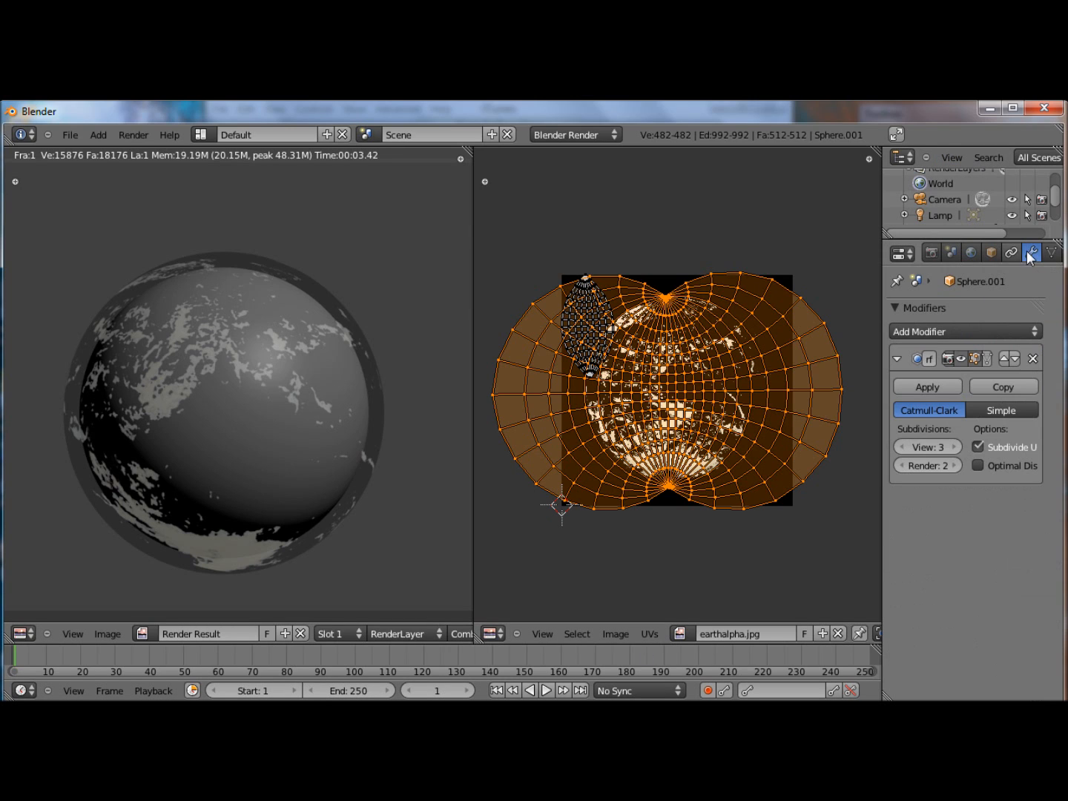
{"action": "left_click", "coordinate": [1021, 253]}
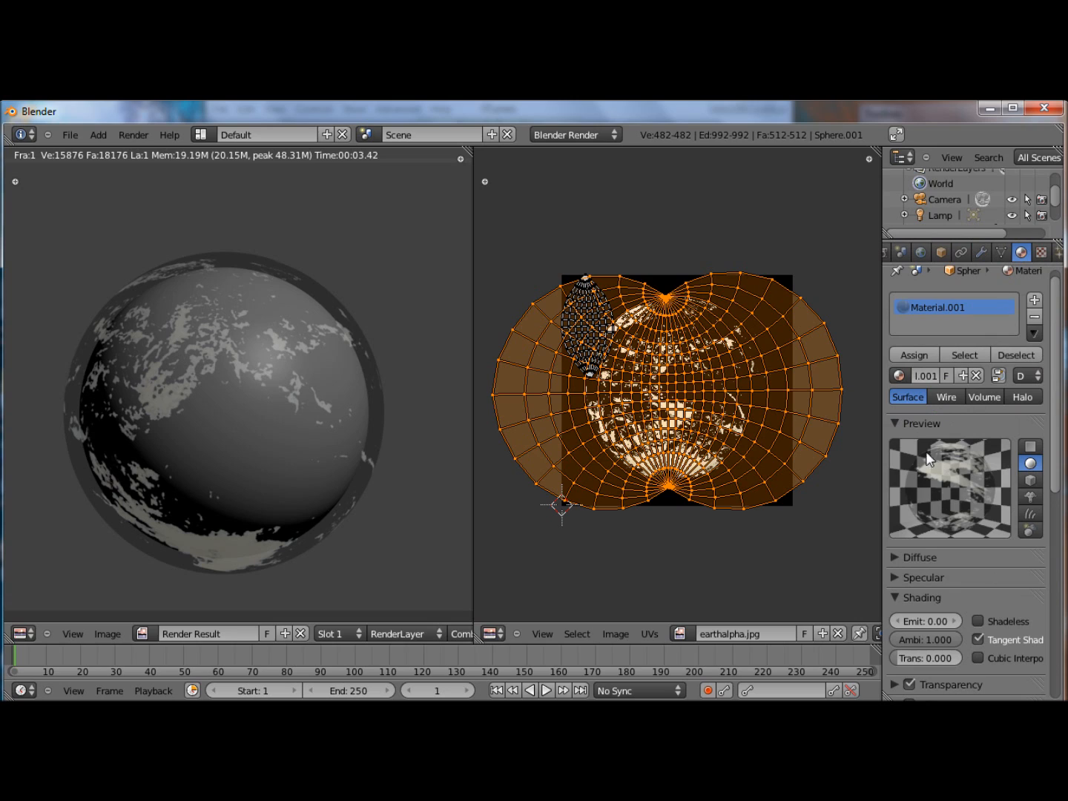
{"action": "left_click", "coordinate": [920, 558]}
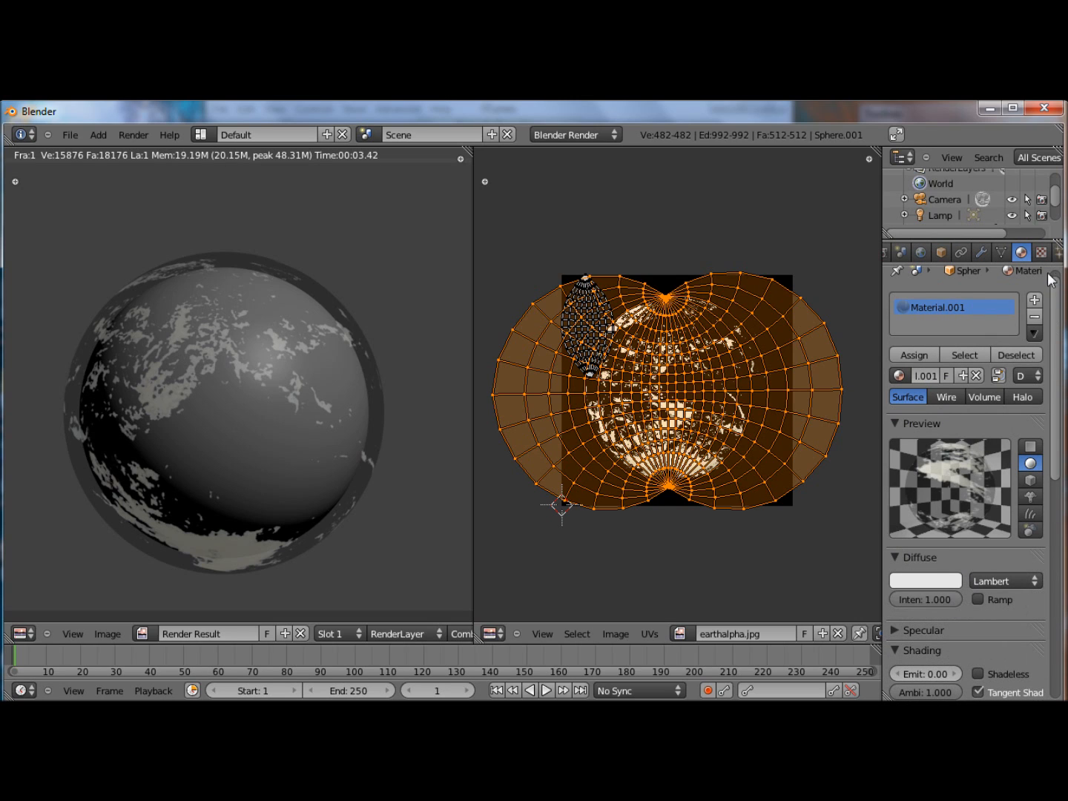
{"action": "left_click", "coordinate": [1041, 252]}
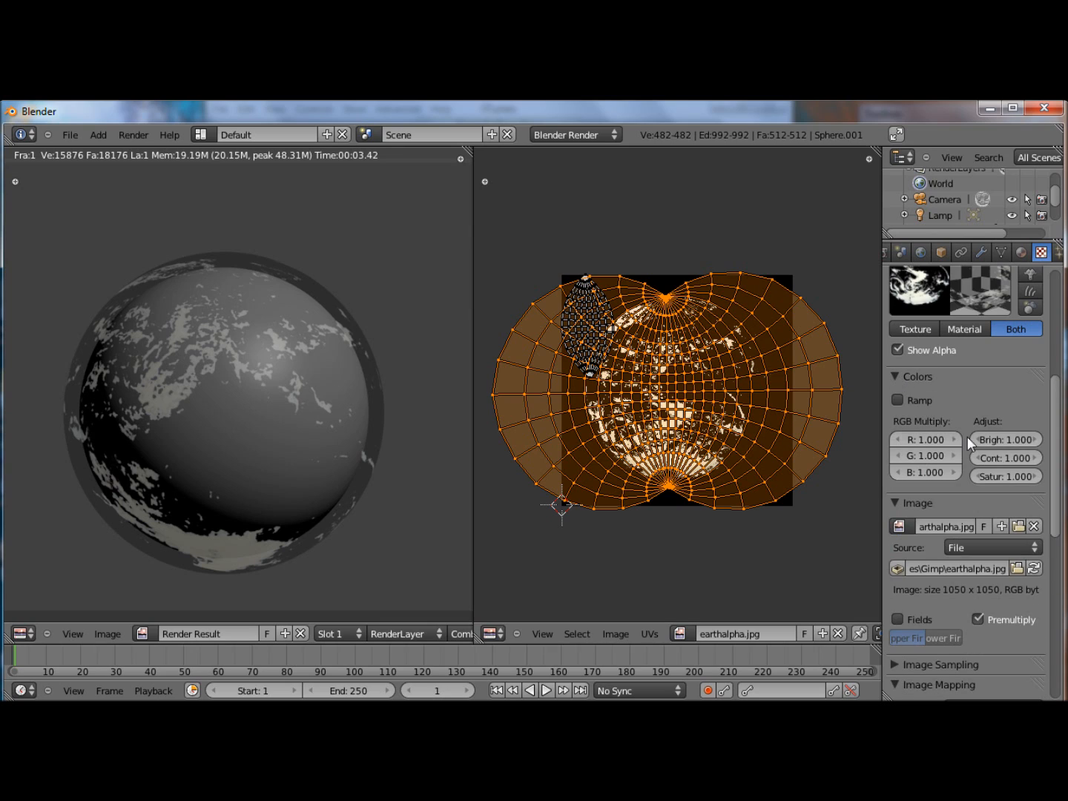
{"action": "left_click", "coordinate": [1006, 439]}
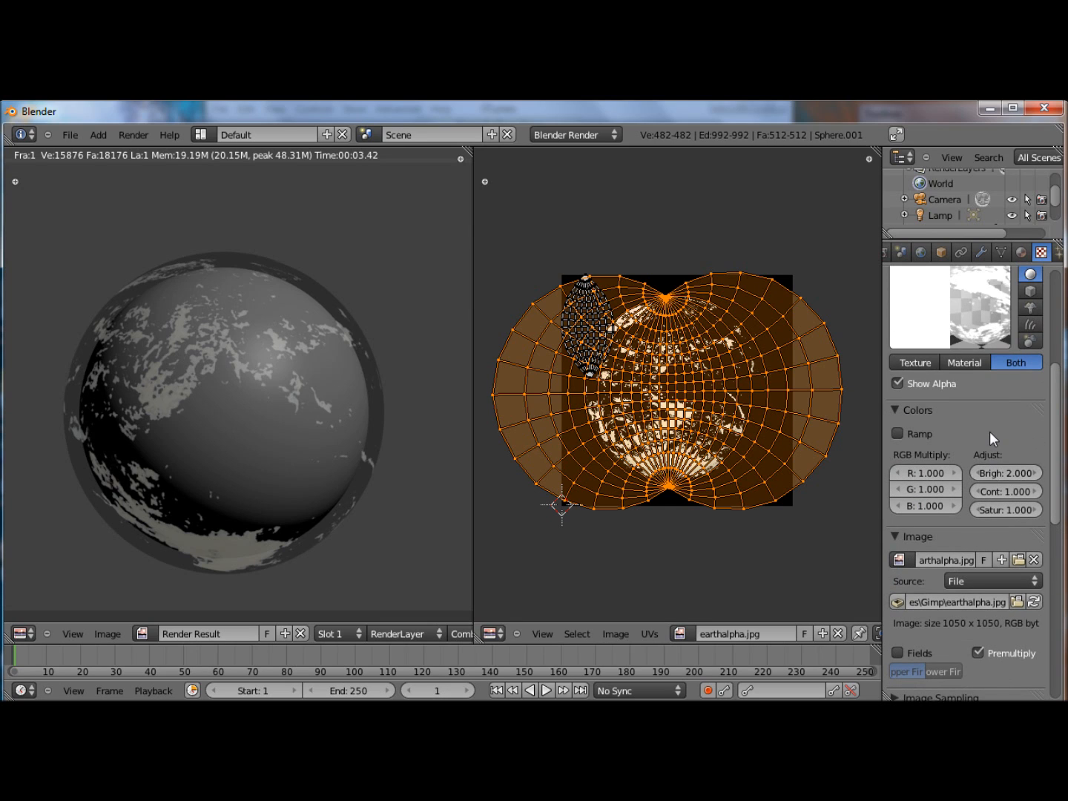
{"action": "left_click", "coordinate": [1006, 506]}
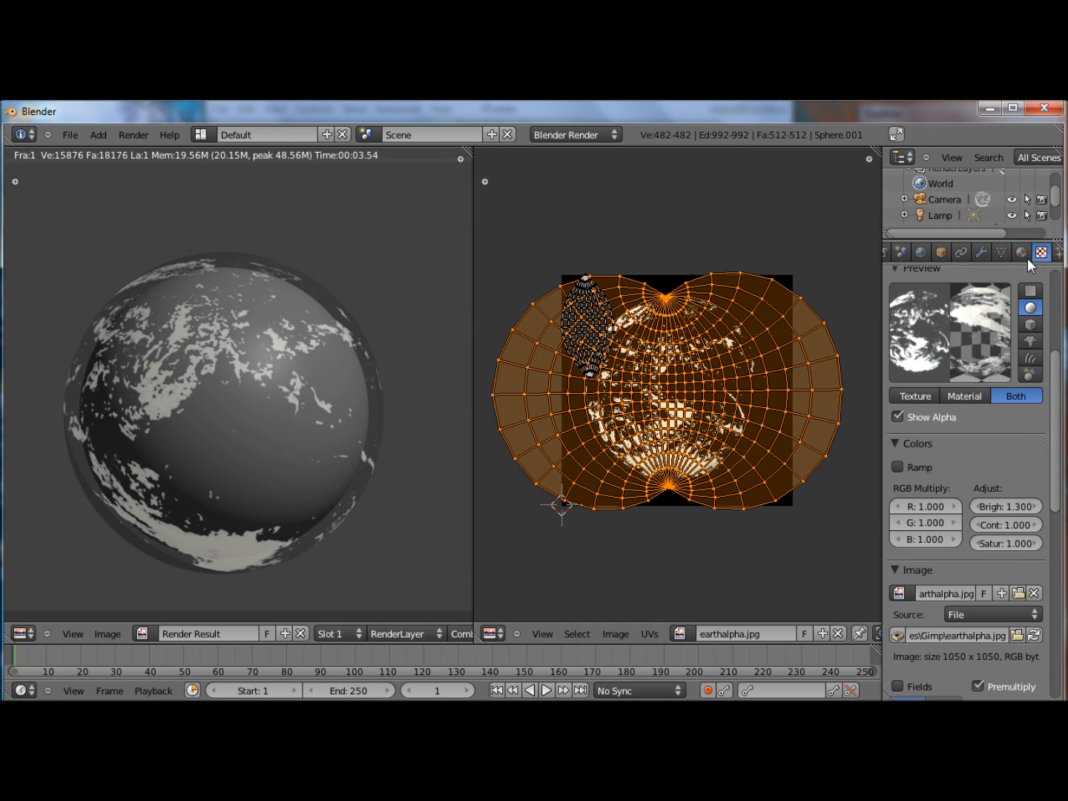
{"action": "left_click", "coordinate": [1022, 252]}
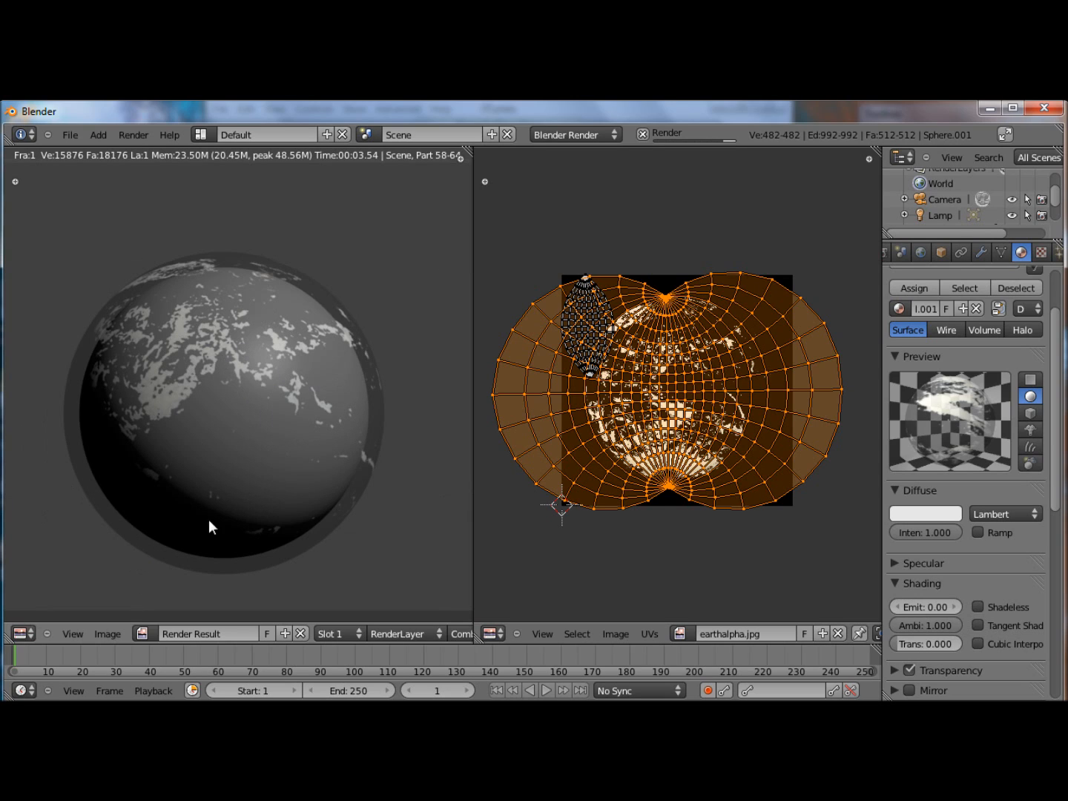
{"action": "mouse_move", "coordinate": [163, 461]}
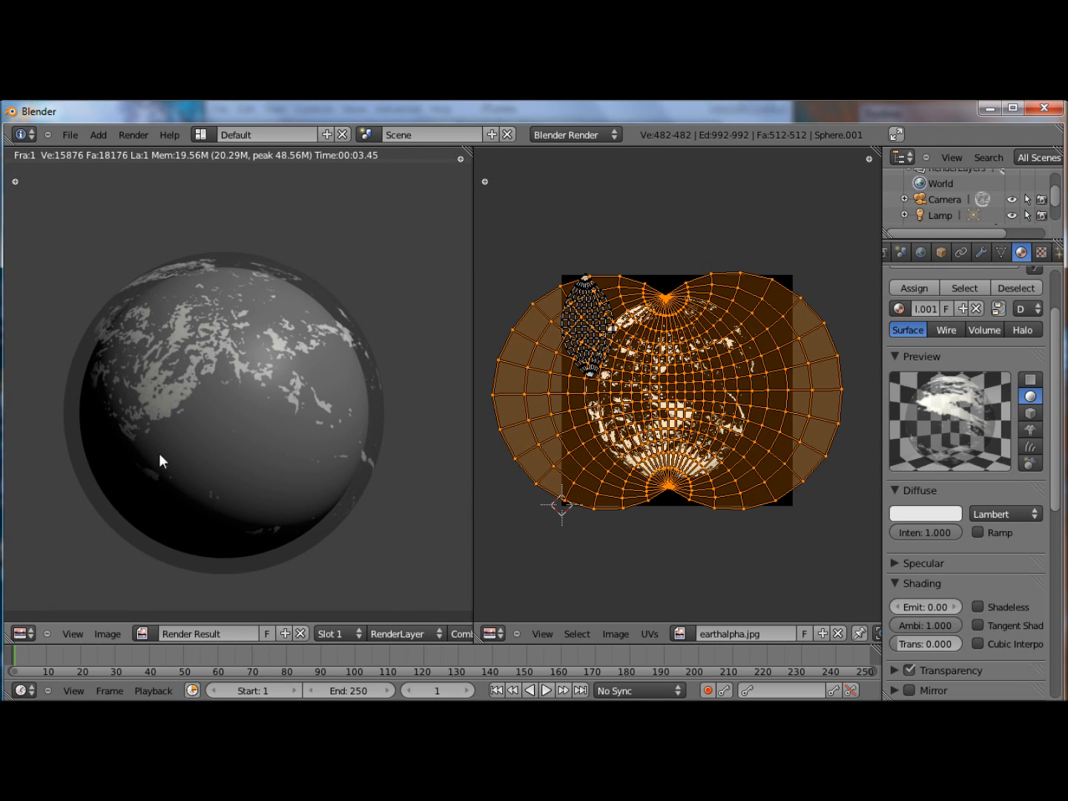
{"action": "mouse_move", "coordinate": [412, 222]}
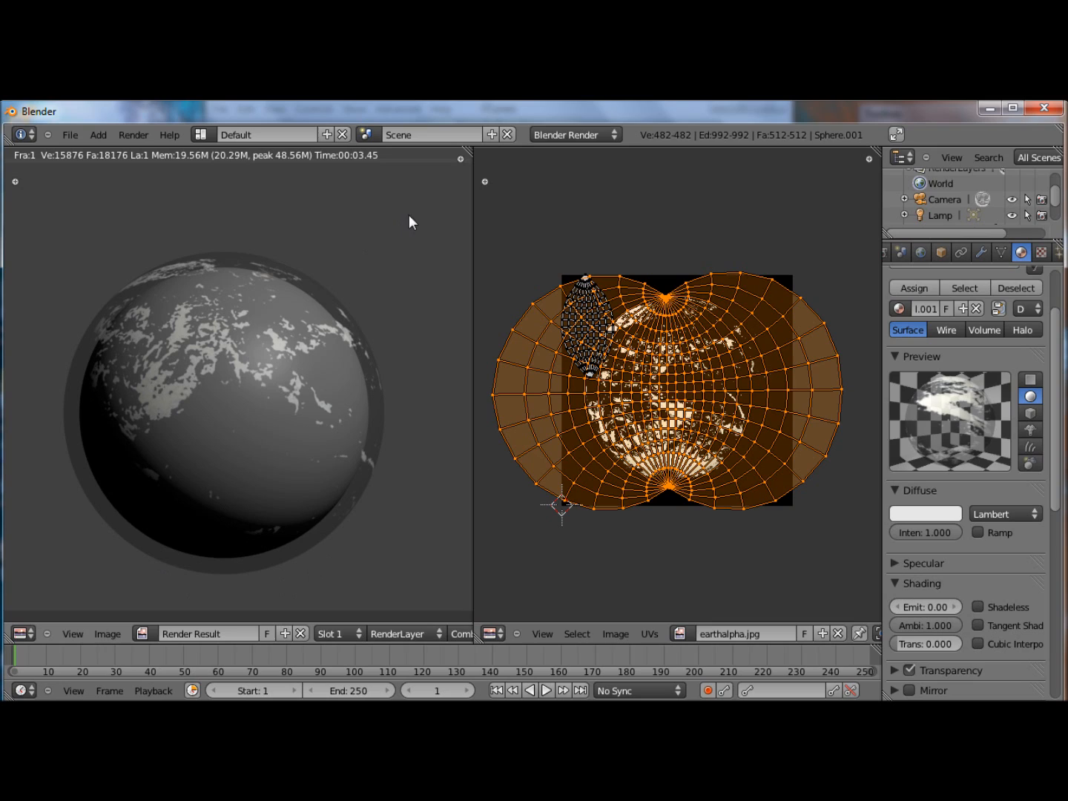
{"action": "mouse_move", "coordinate": [364, 258]}
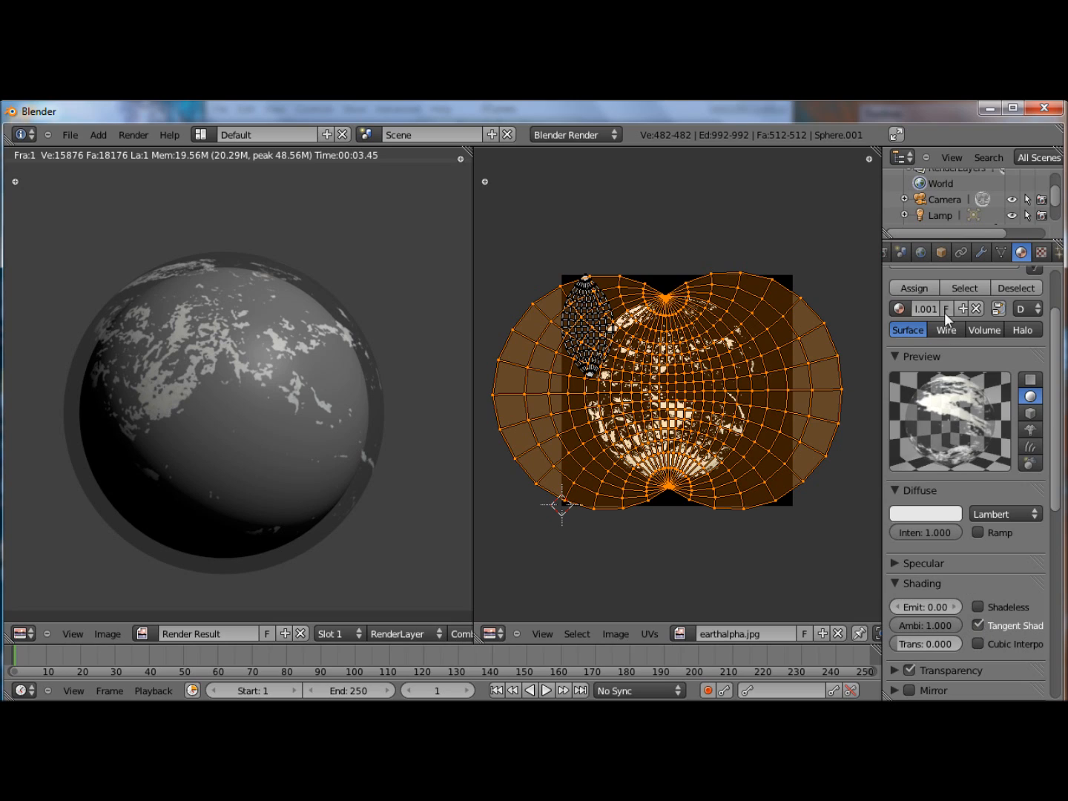
{"action": "mouse_move", "coordinate": [999, 625]}
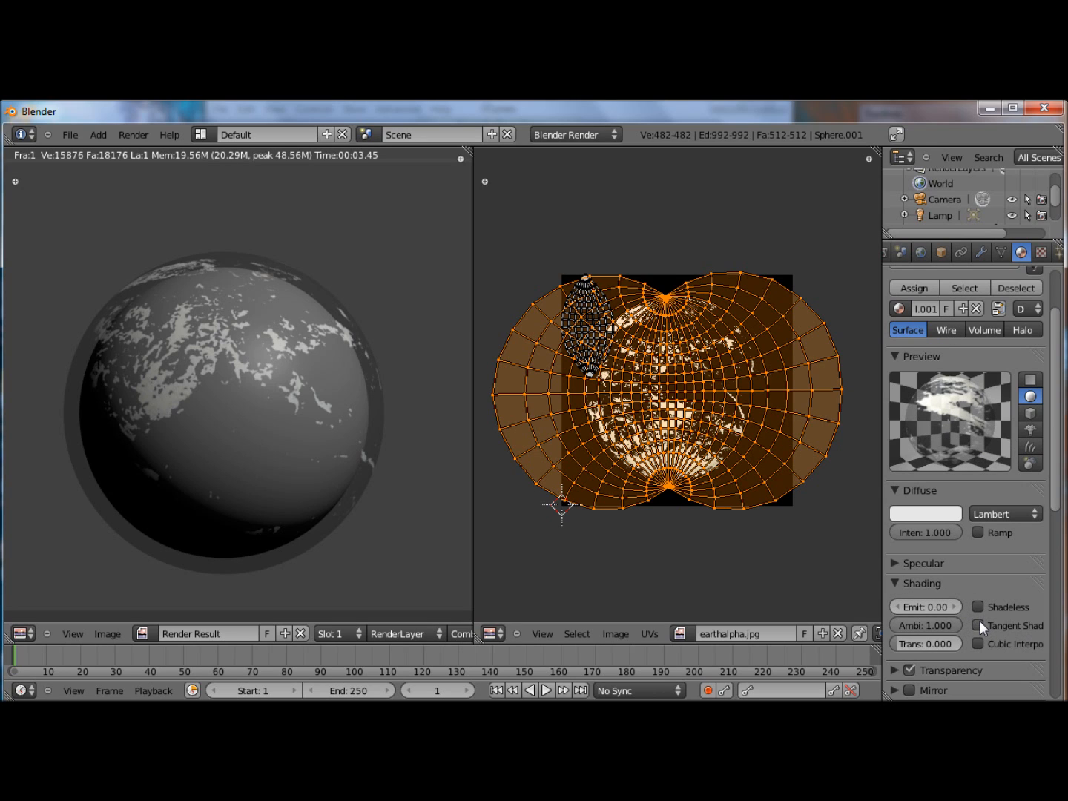
{"action": "mouse_move", "coordinate": [237, 551]}
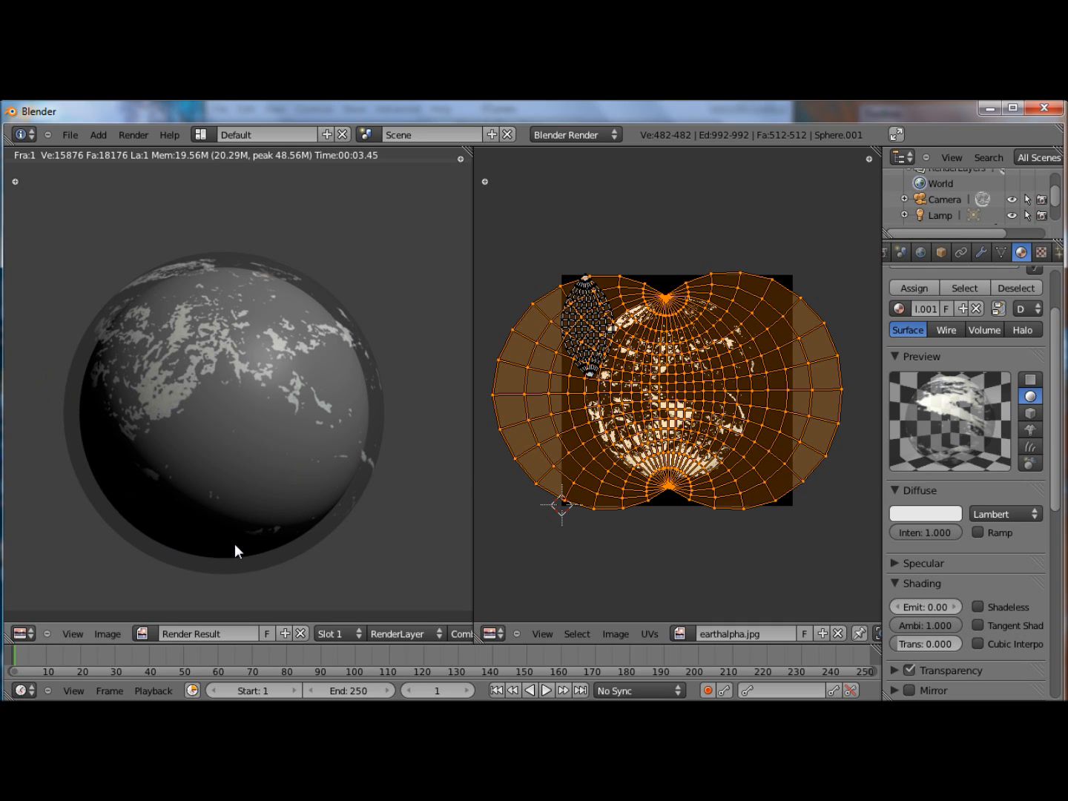
{"action": "mouse_move", "coordinate": [407, 227]}
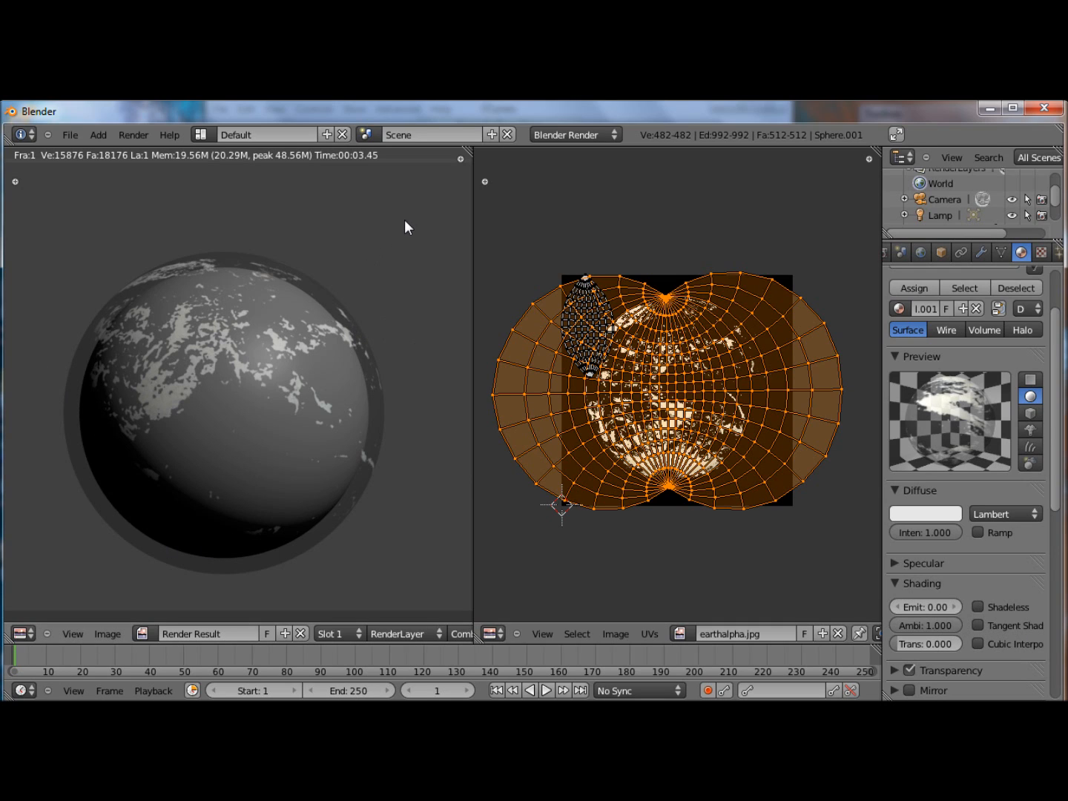
{"action": "mouse_move", "coordinate": [351, 403]}
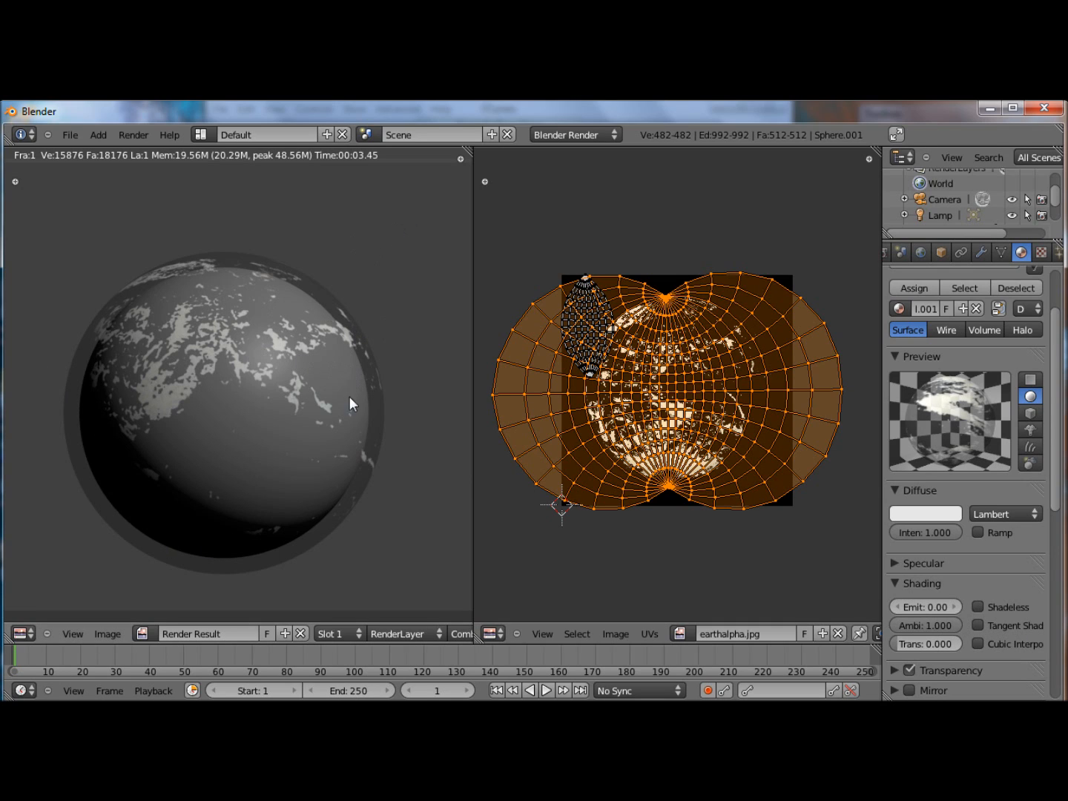
{"action": "mouse_move", "coordinate": [445, 228]}
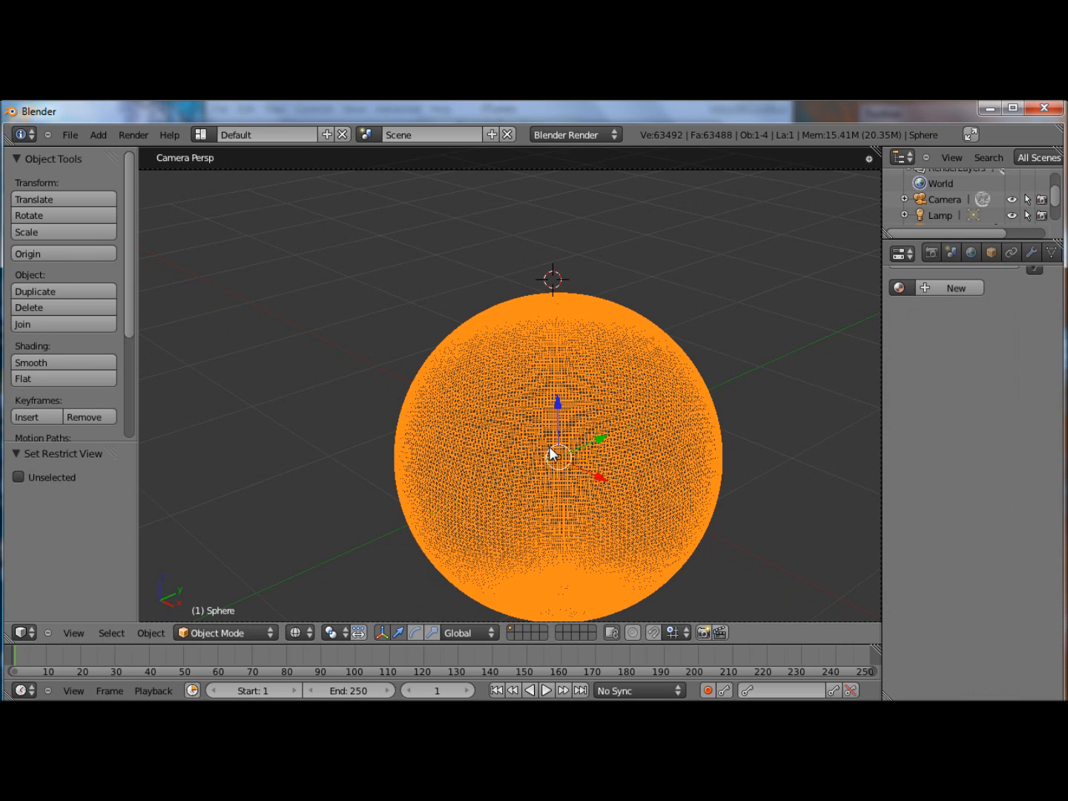
Create a new planet-sphere material with a red diffuse colour
{"action": "left_click", "coordinate": [956, 288]}
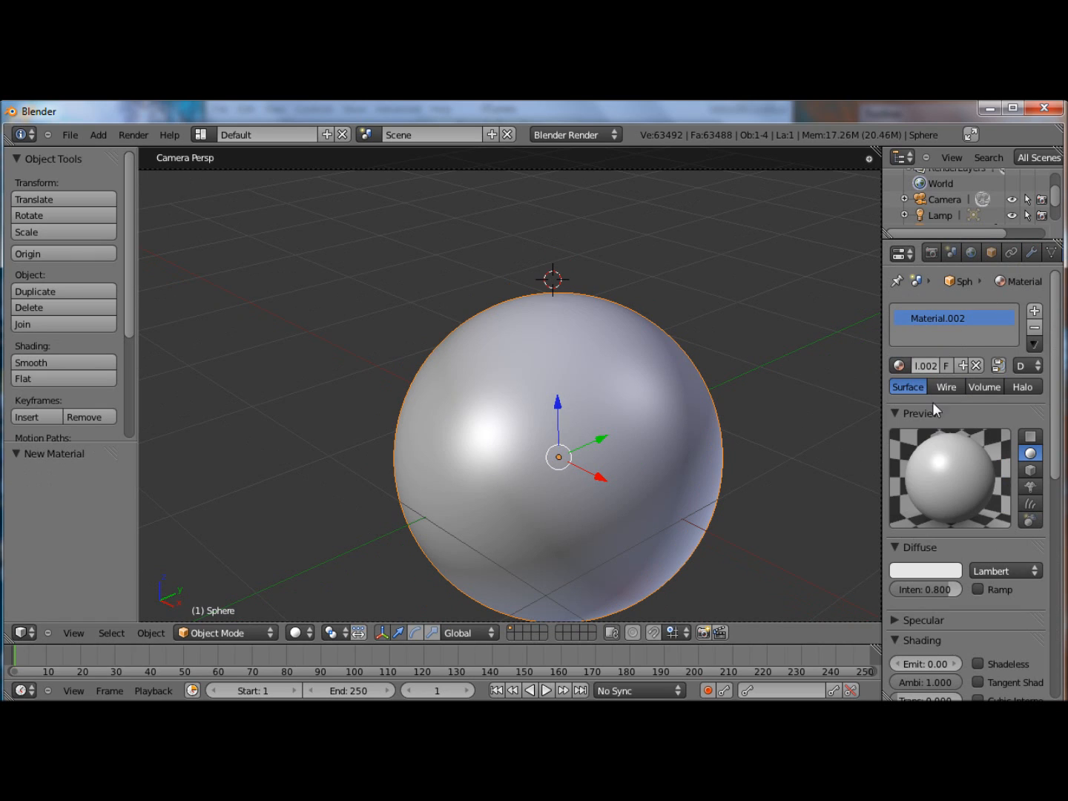
{"action": "left_click", "coordinate": [925, 570]}
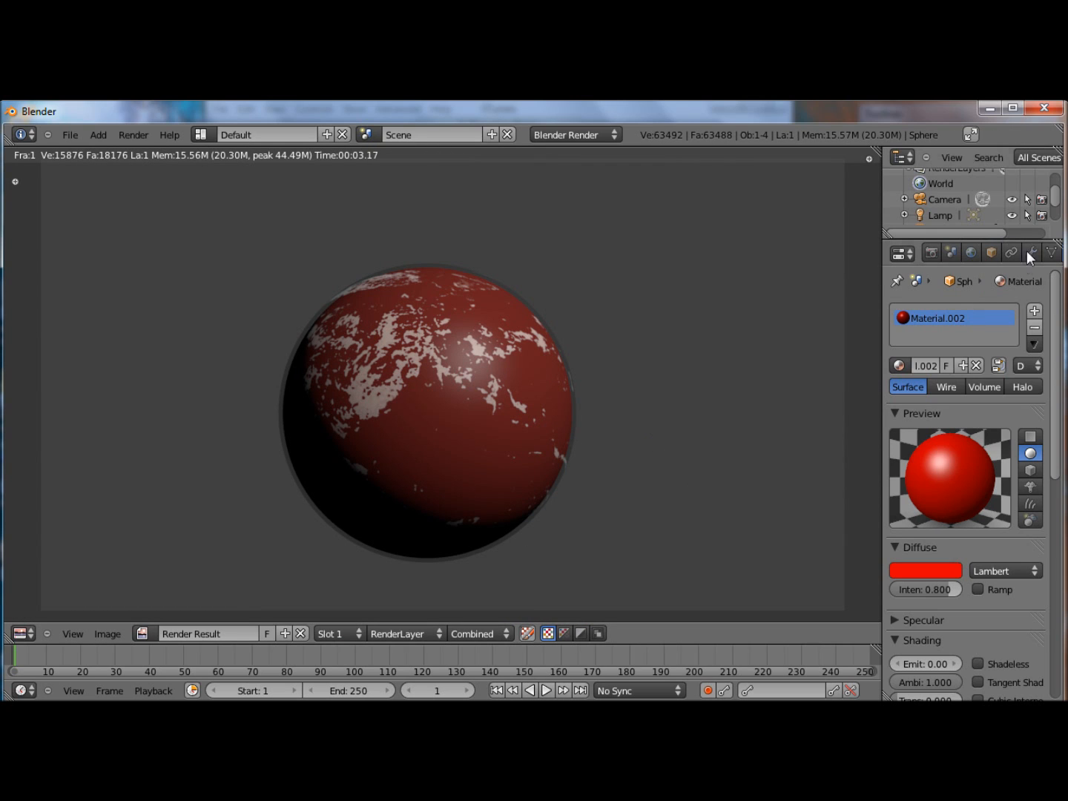
{"action": "left_click", "coordinate": [971, 253]}
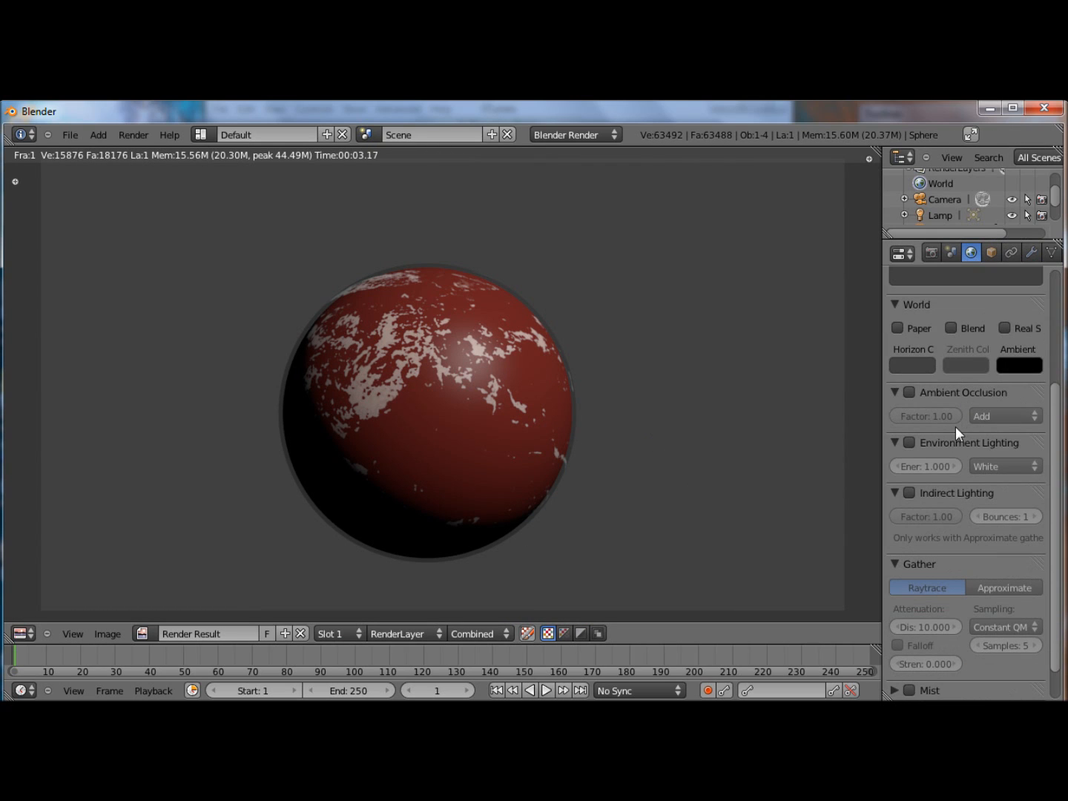
Set the world Horizon Color to lavender
{"action": "scroll", "scroll_direction": "down", "scroll_amount": 3}
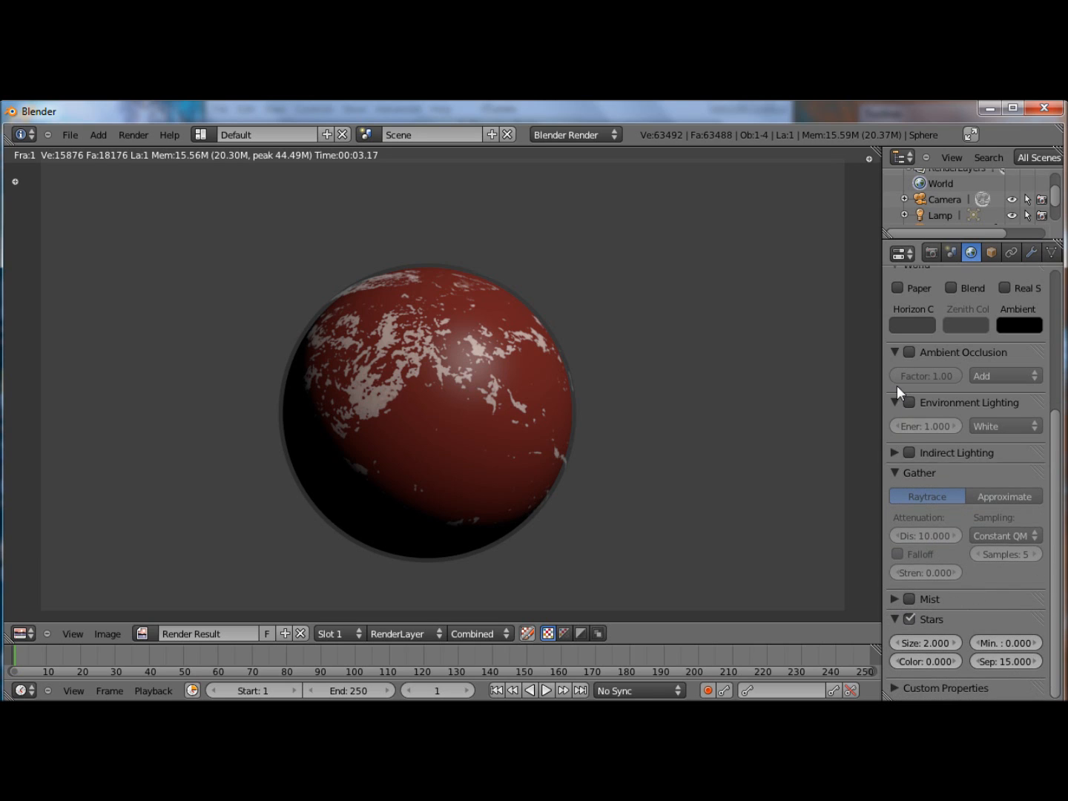
{"action": "left_click", "coordinate": [894, 353]}
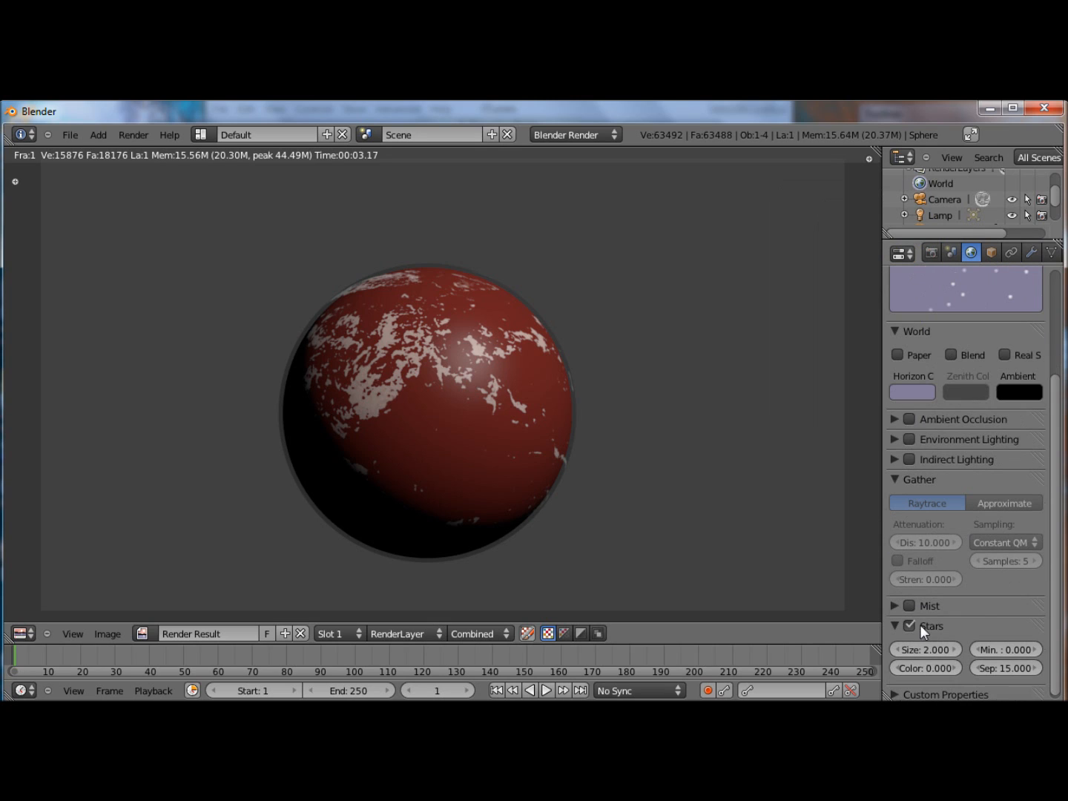
{"action": "left_click", "coordinate": [895, 331]}
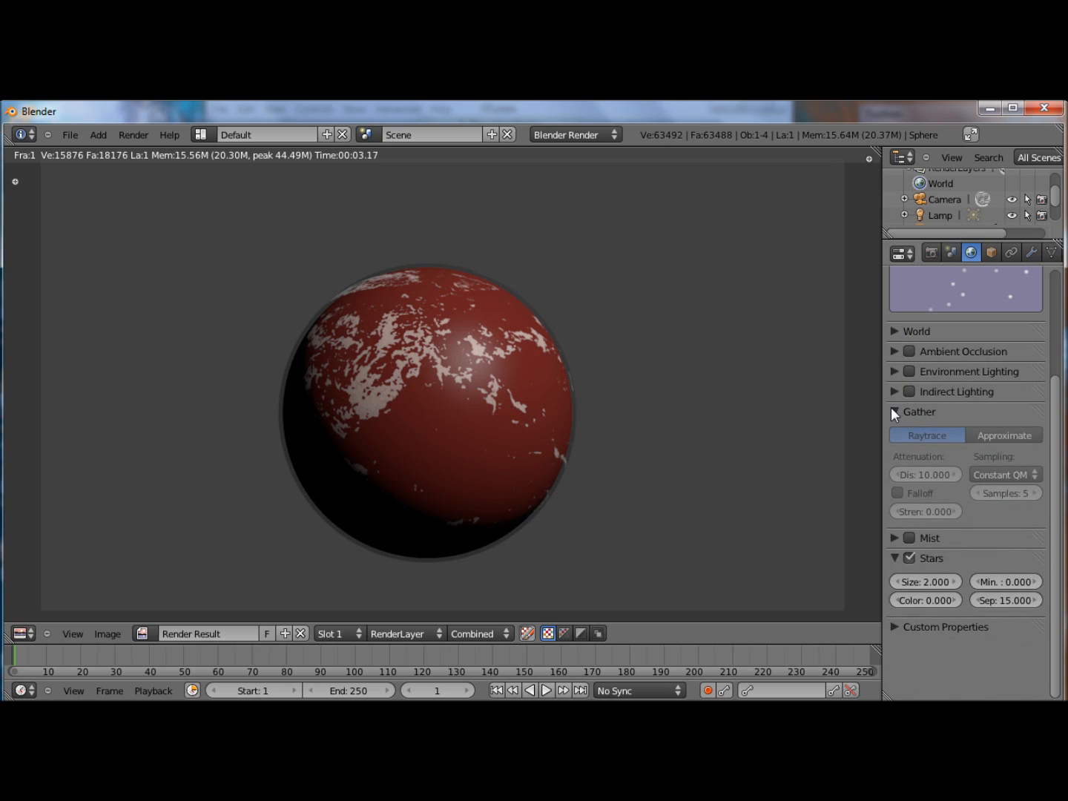
Enable Stars with Size 1.5, Min 0.3, Color 0.3 and Separation 11.9
{"action": "left_click", "coordinate": [896, 411]}
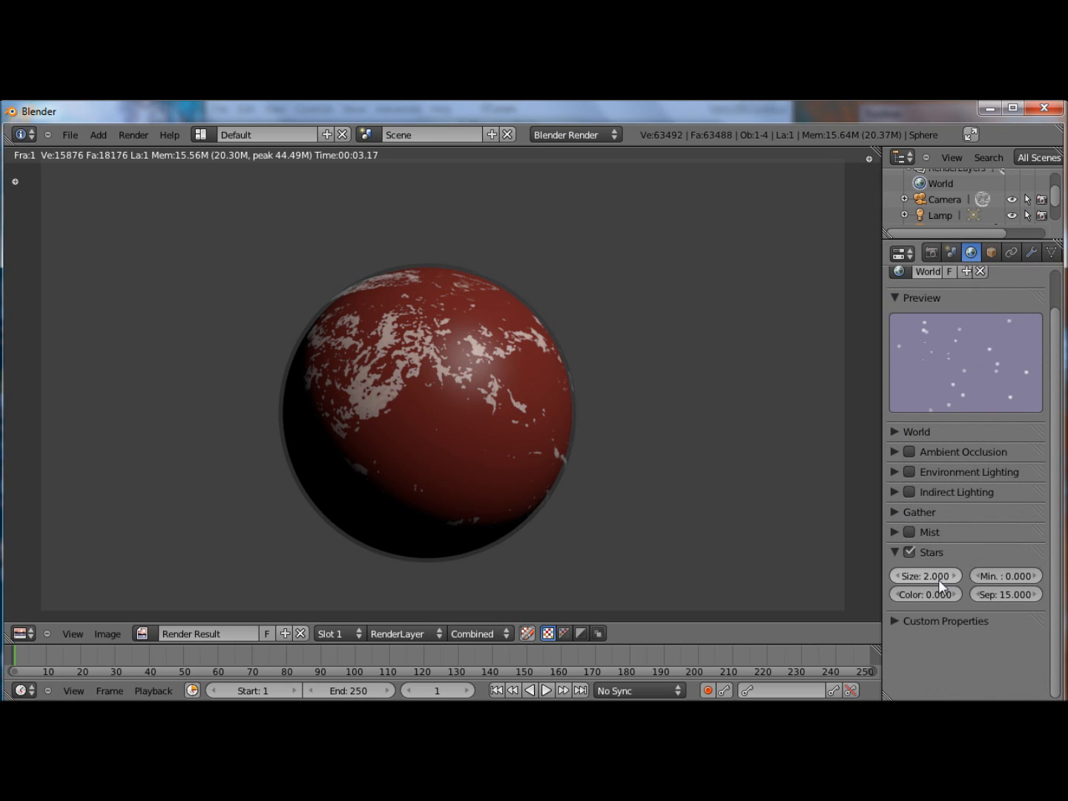
{"action": "left_click", "coordinate": [926, 594]}
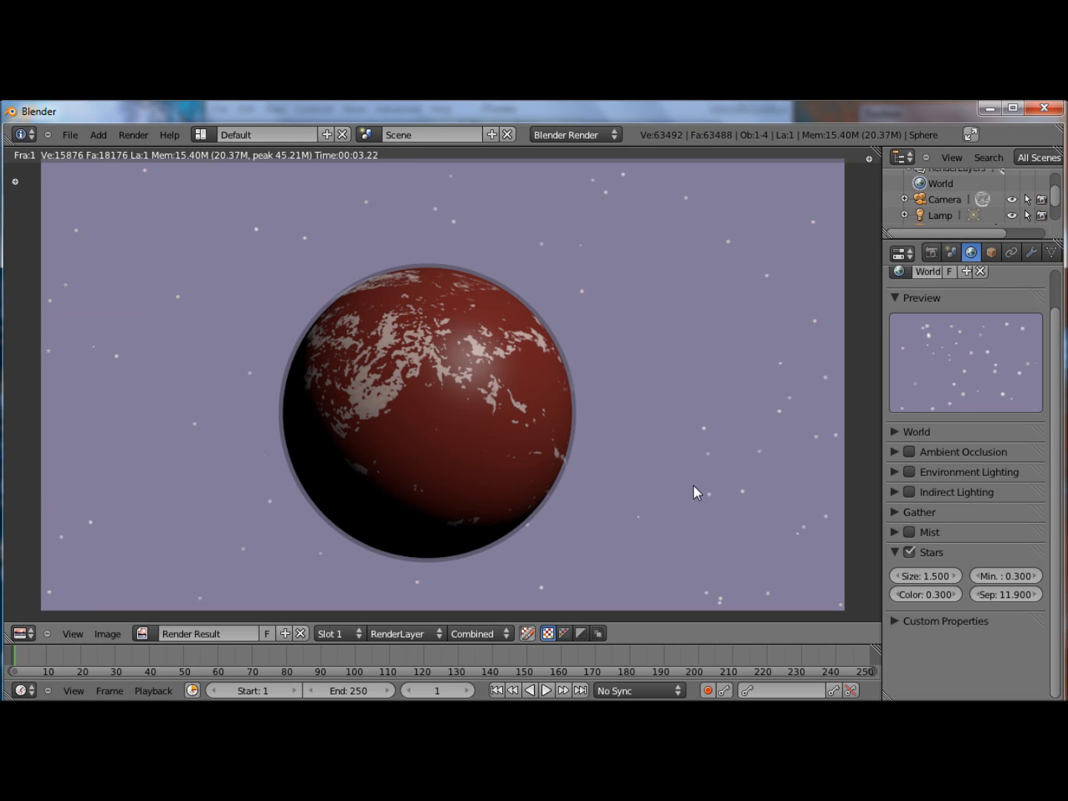
{"action": "mouse_move", "coordinate": [857, 684]}
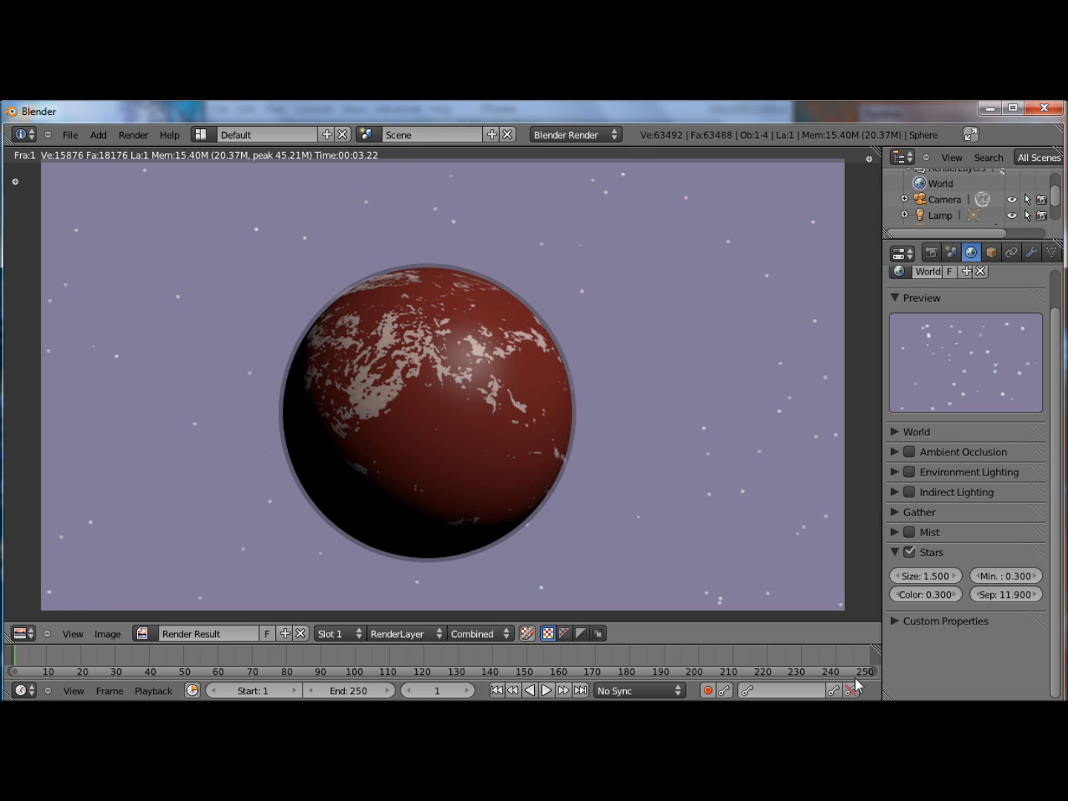
{"action": "left_click", "coordinate": [855, 686]}
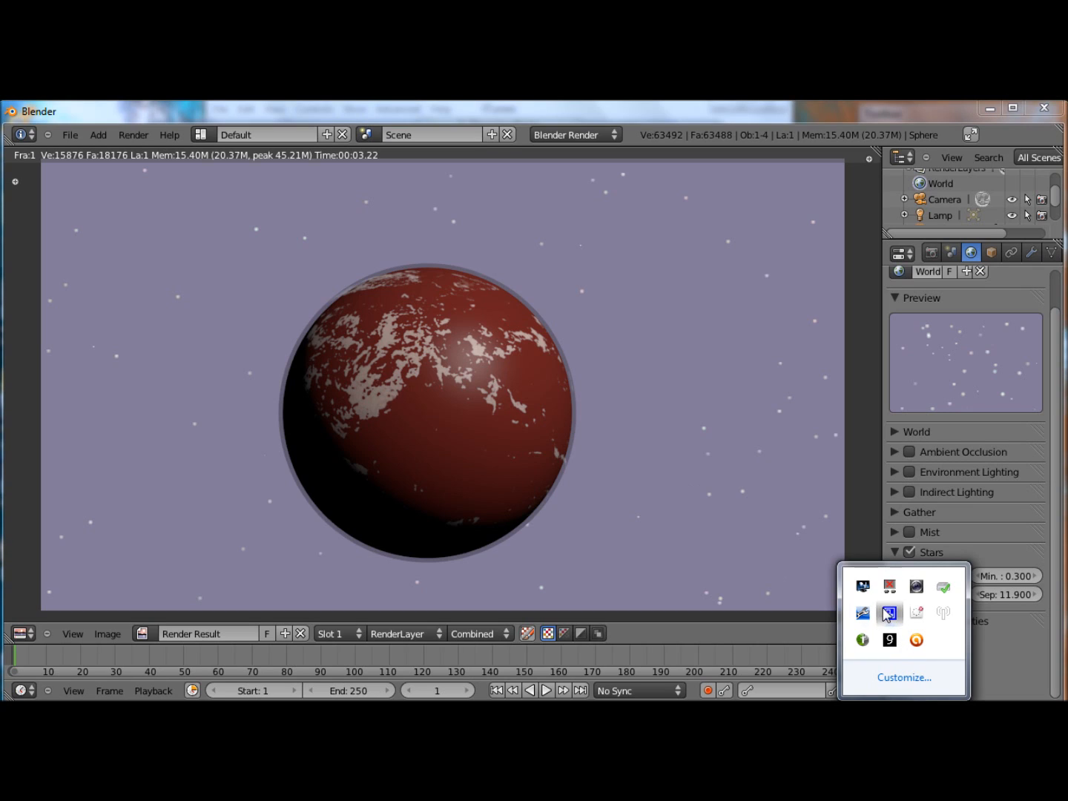